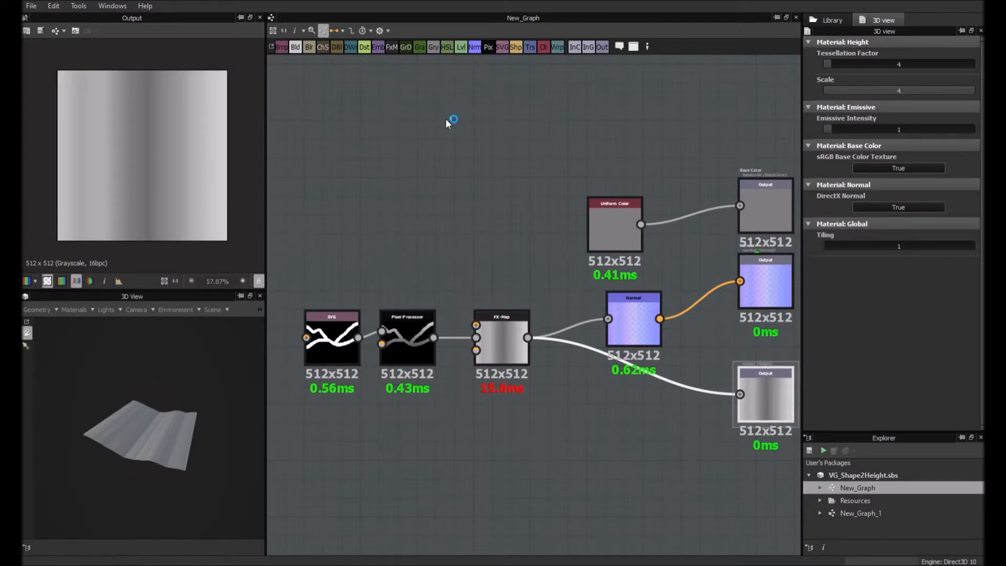
{"action": "mouse_move", "coordinate": [447, 120]}
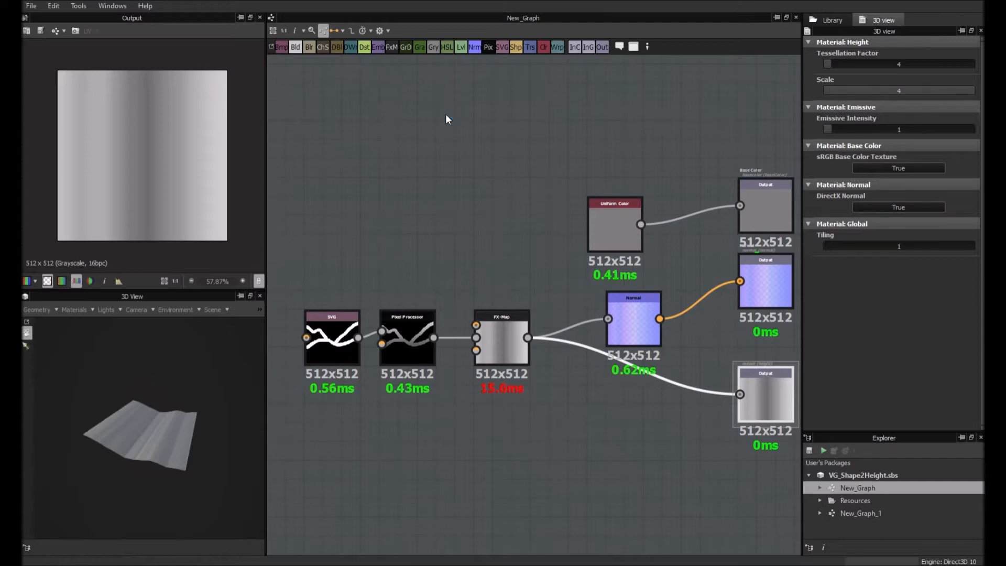
{"action": "mouse_move", "coordinate": [383, 193]}
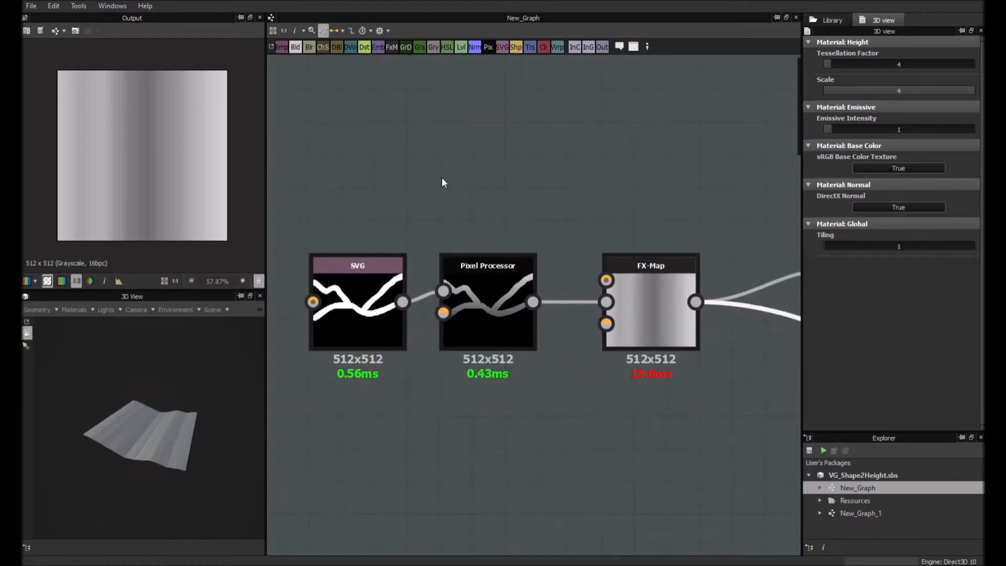
Step: Check the Pixel Processor, then select the SVG node to show its branching-stroke drawing
{"action": "scroll", "scroll_direction": "down", "scroll_amount": 3}
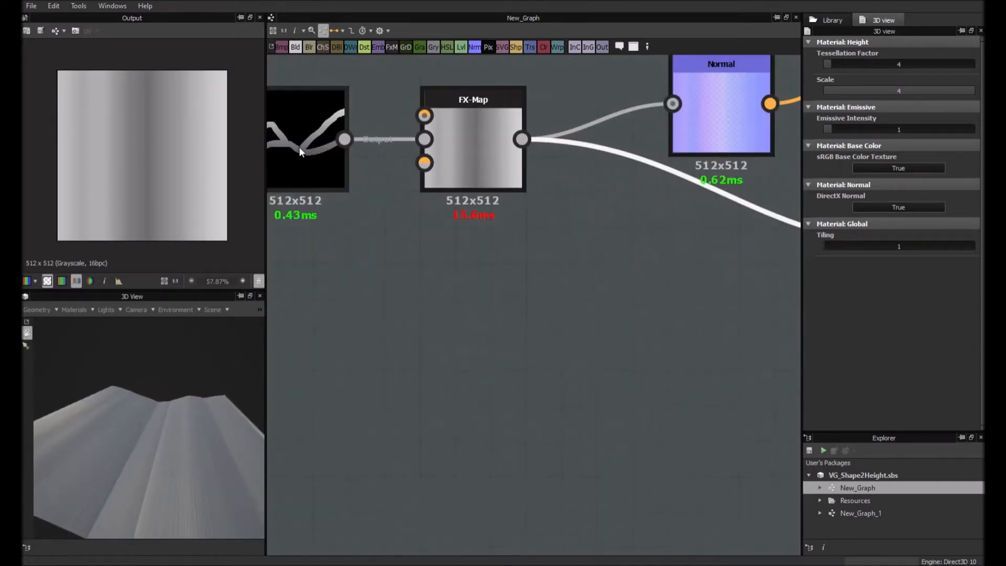
{"action": "left_click", "coordinate": [306, 137]}
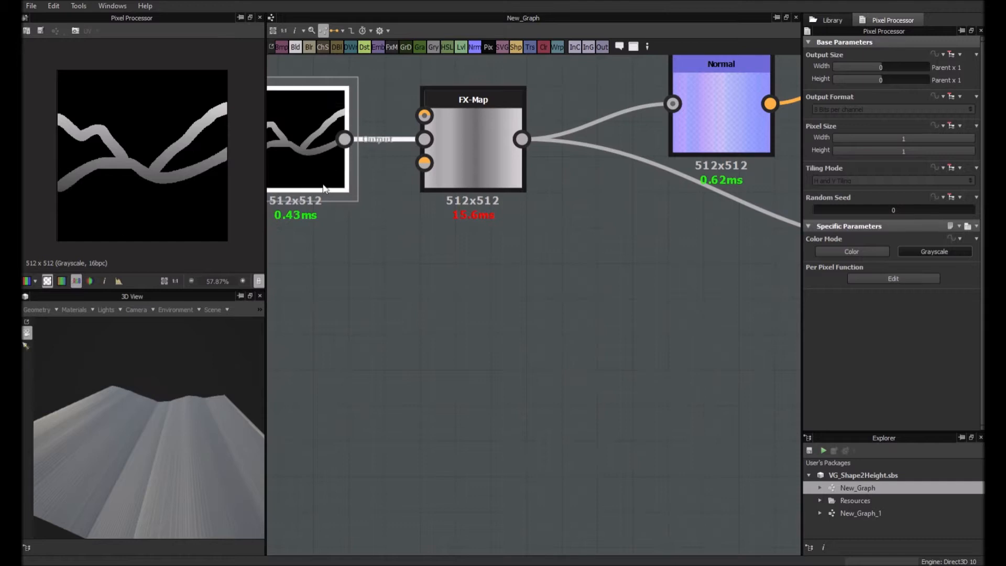
{"action": "left_click", "coordinate": [414, 201]}
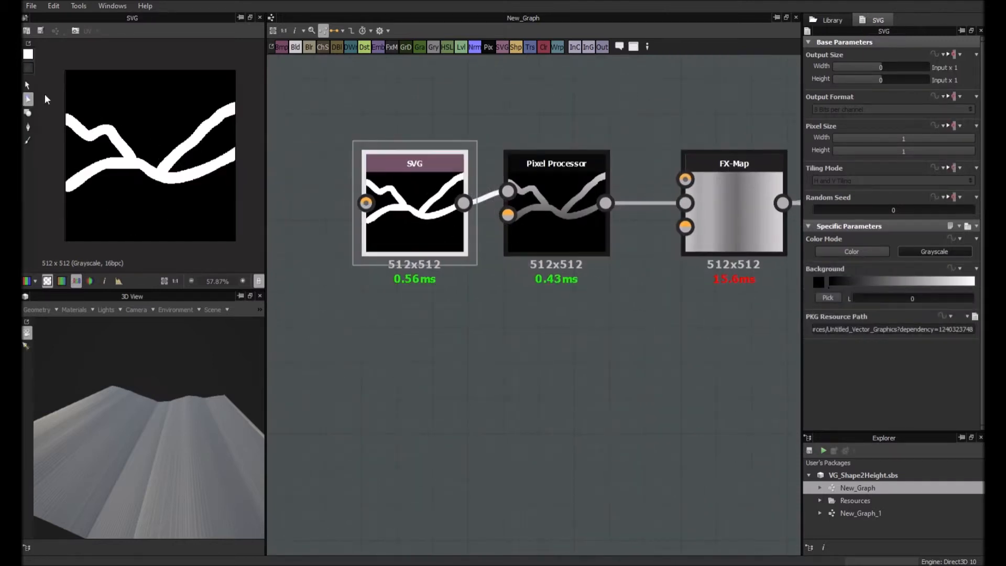
{"action": "mouse_move", "coordinate": [29, 140]}
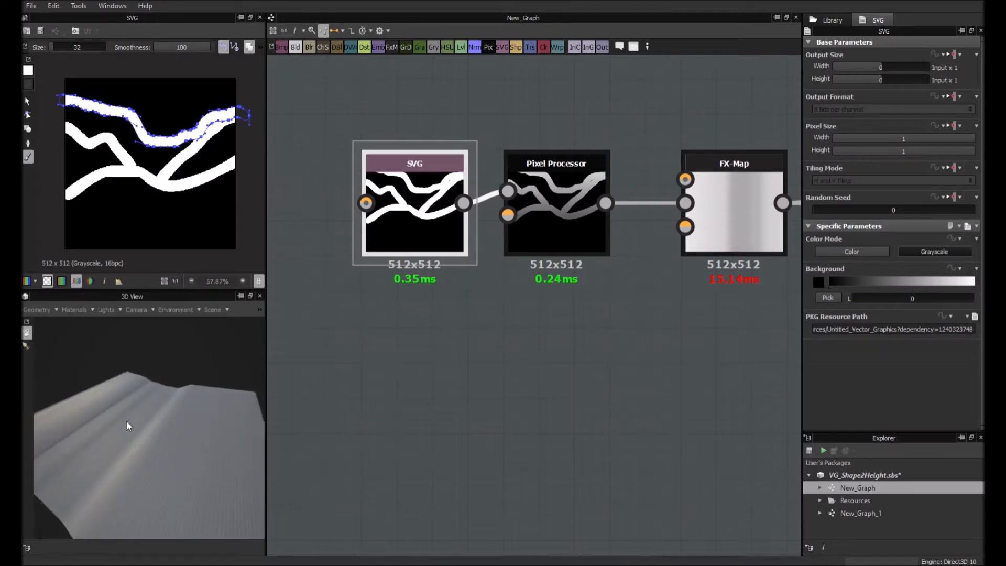
{"action": "mouse_move", "coordinate": [218, 135]}
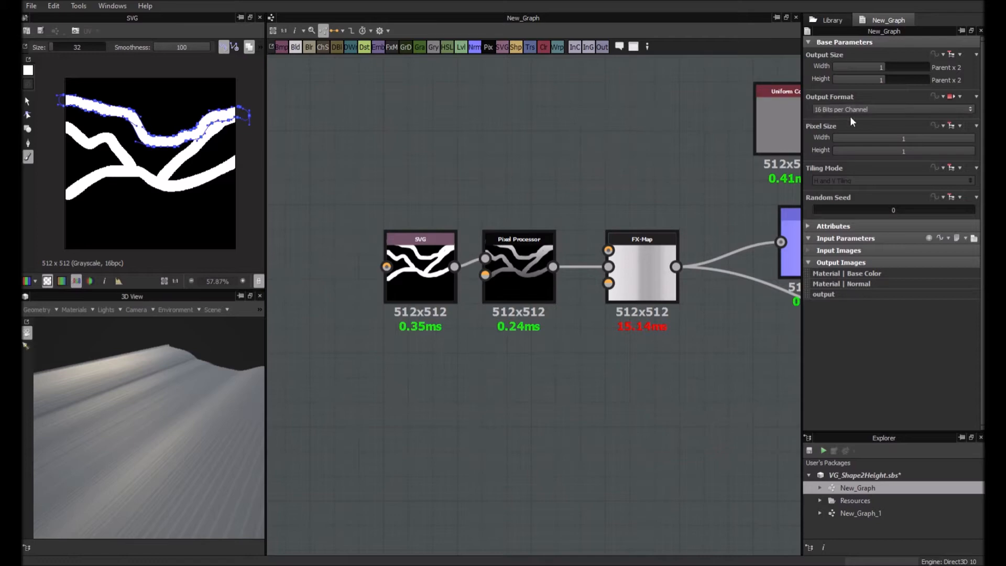
{"action": "mouse_move", "coordinate": [664, 171]}
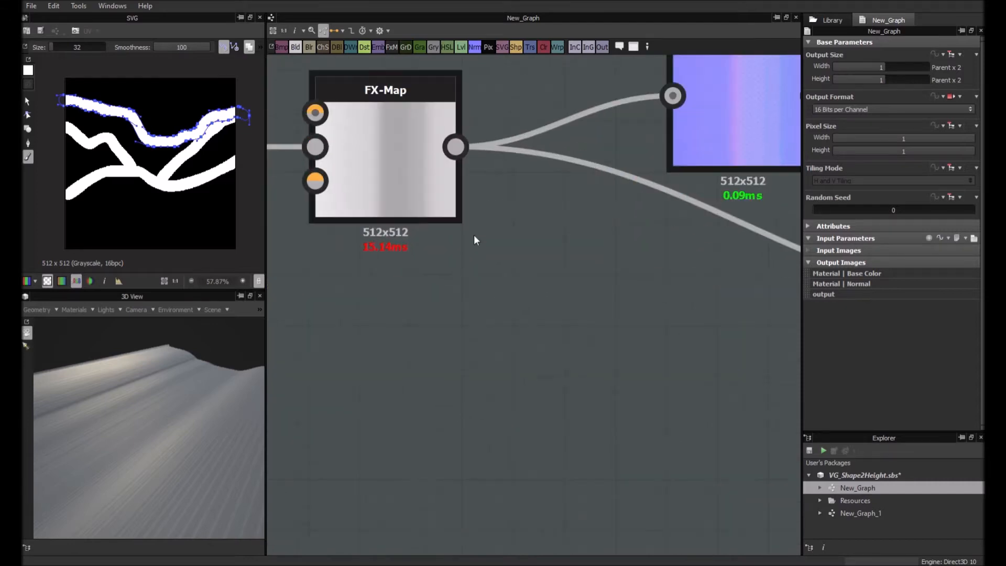
Step: Check the FX-Map and Normal results, then add Directional Blur and Auto Levels nodes
{"action": "left_click", "coordinate": [385, 160]}
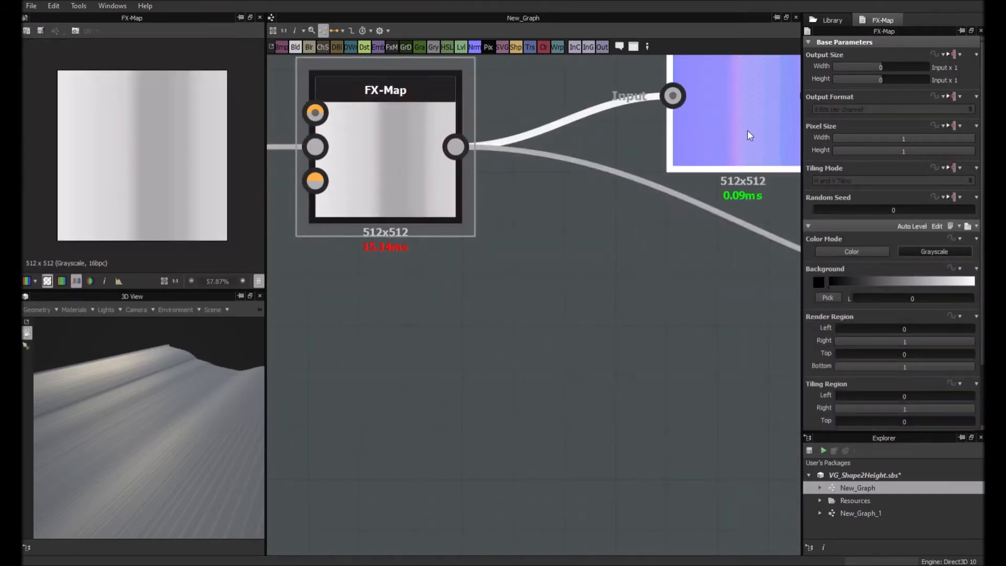
{"action": "left_click", "coordinate": [673, 94]}
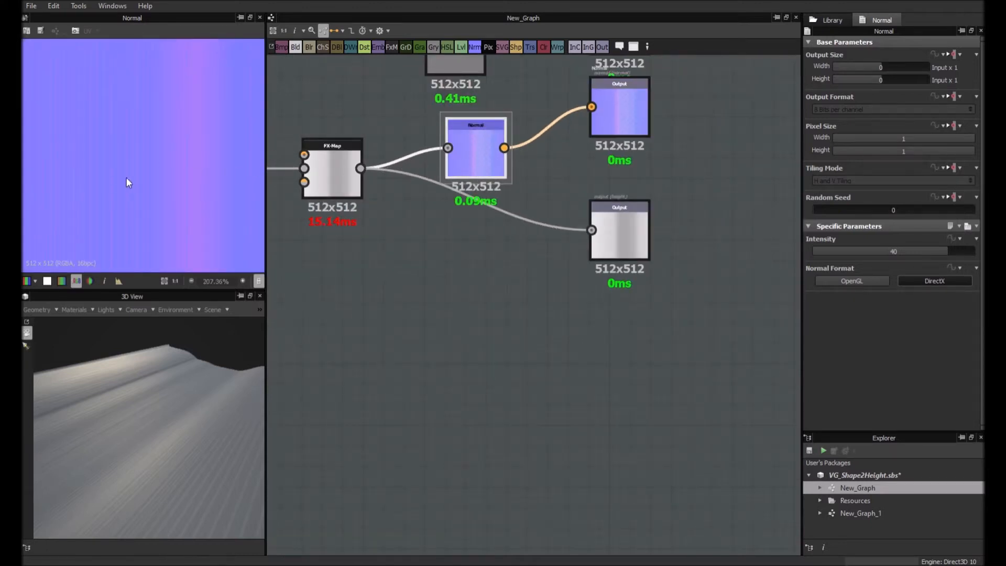
{"action": "left_click", "coordinate": [332, 168]}
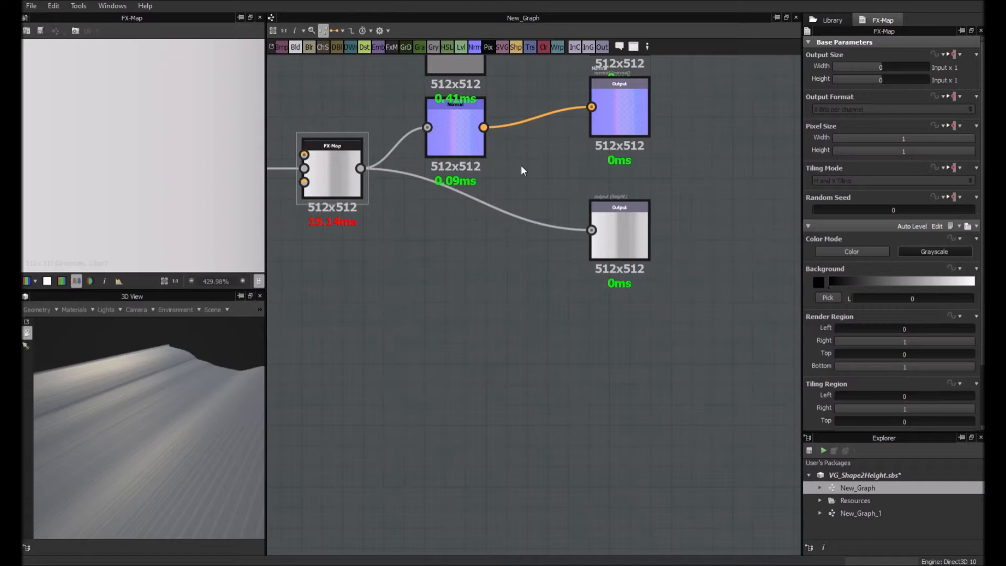
{"action": "left_click", "coordinate": [538, 169]}
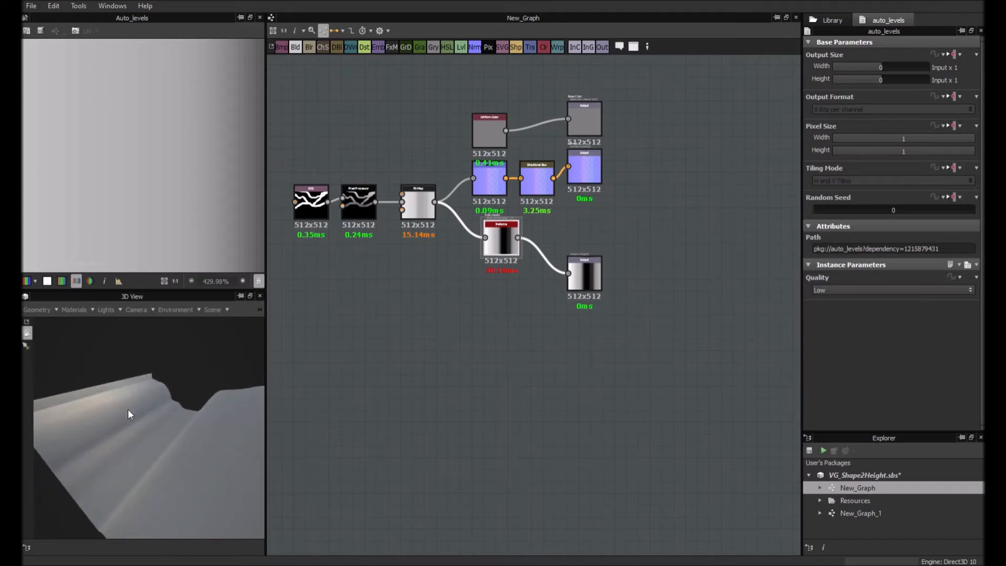
Step: Set Directional Blur intensity to 1.13 and preview material Height Scale to 2.885
{"action": "left_click", "coordinate": [537, 177]}
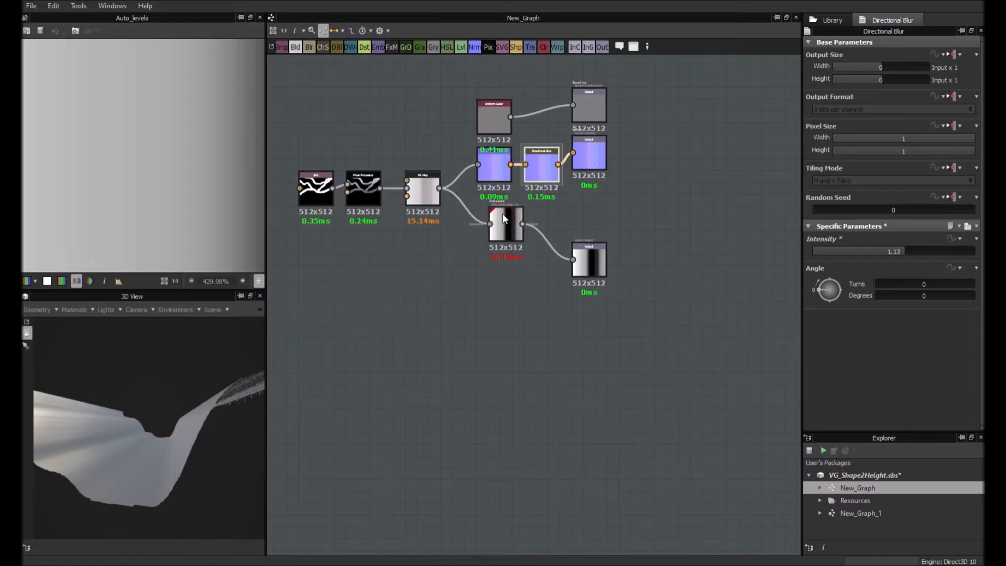
{"action": "left_click", "coordinate": [506, 219]}
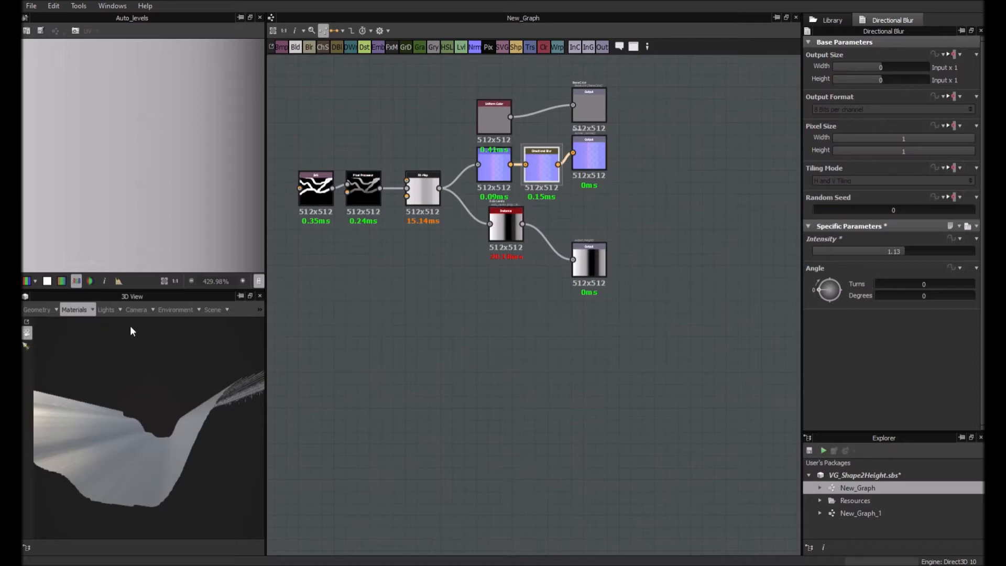
{"action": "left_click", "coordinate": [882, 20]}
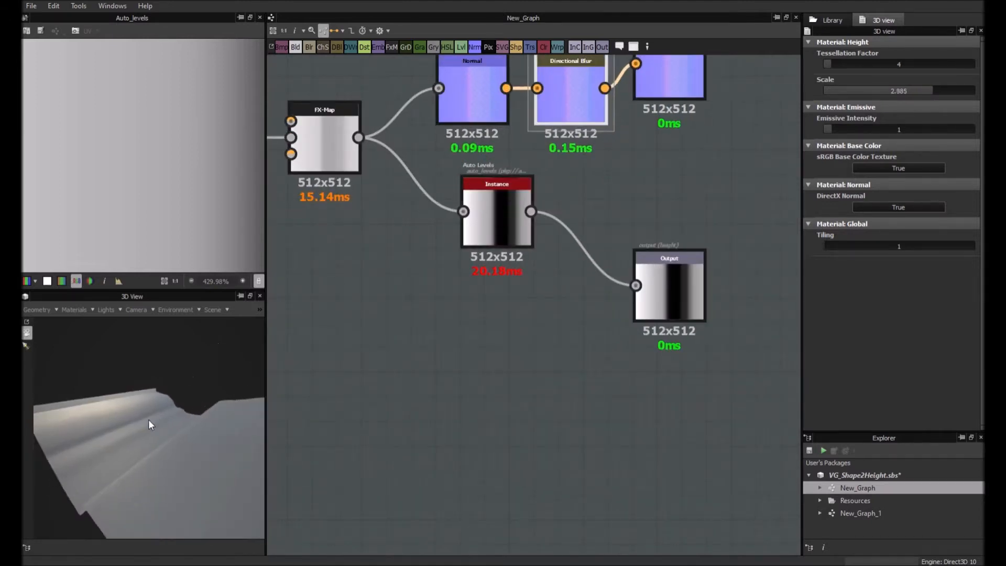
{"action": "mouse_move", "coordinate": [338, 285]}
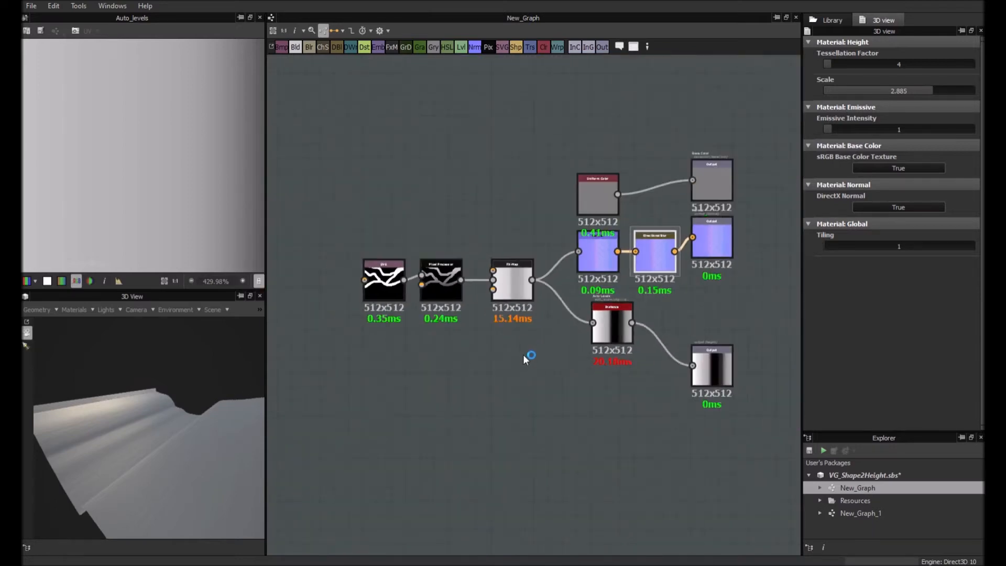
Step: Open the Pixel Processor's per-pixel function, then return to New_Graph
{"action": "scroll", "scroll_direction": "up", "scroll_amount": 3}
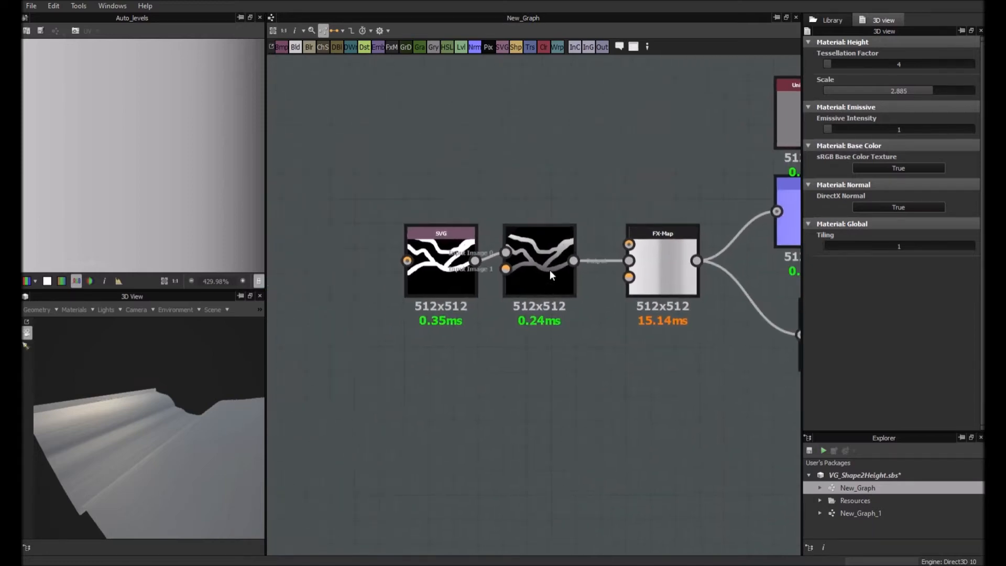
{"action": "left_click", "coordinate": [540, 260]}
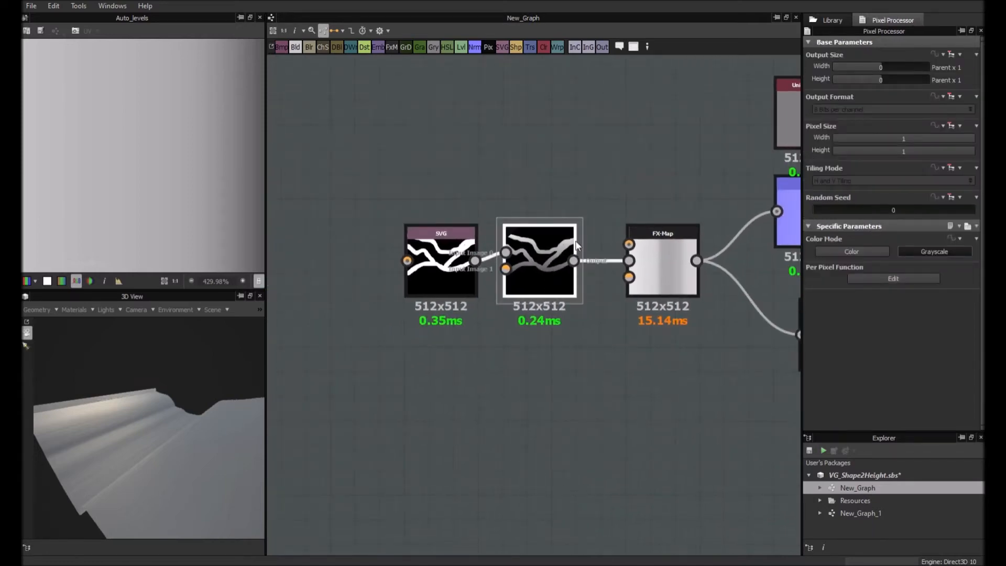
{"action": "left_click", "coordinate": [892, 278]}
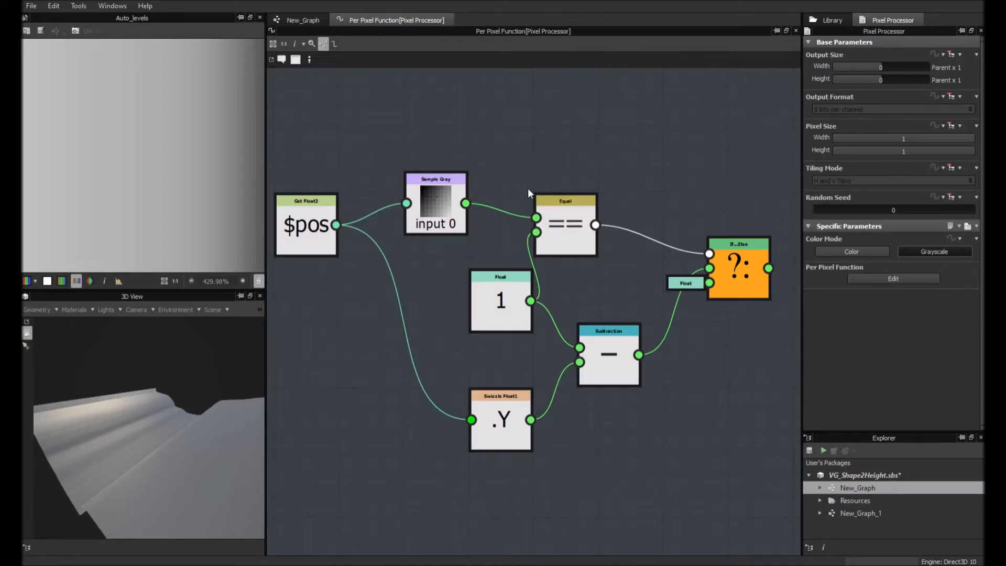
{"action": "left_click", "coordinate": [303, 20]}
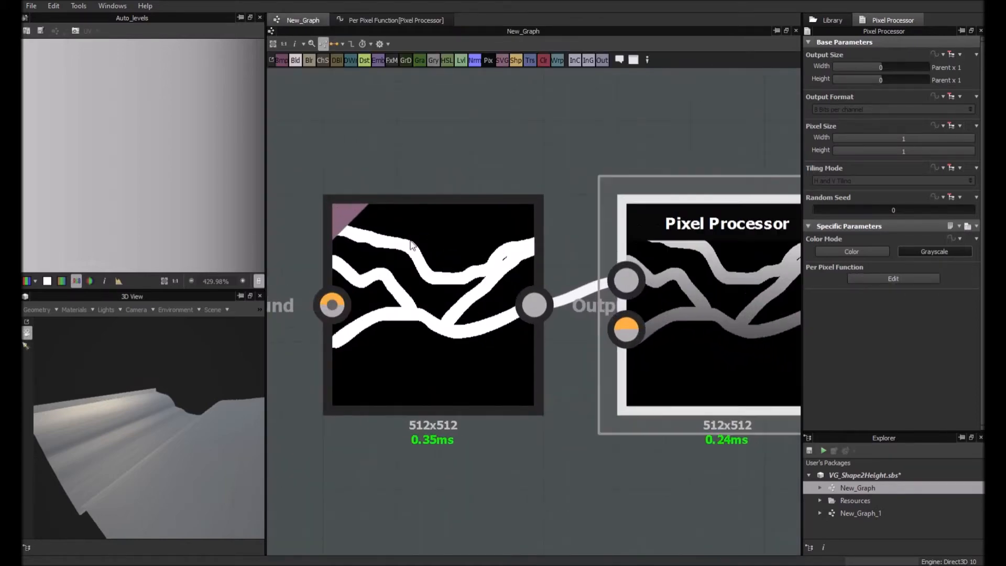
{"action": "mouse_move", "coordinate": [359, 237]}
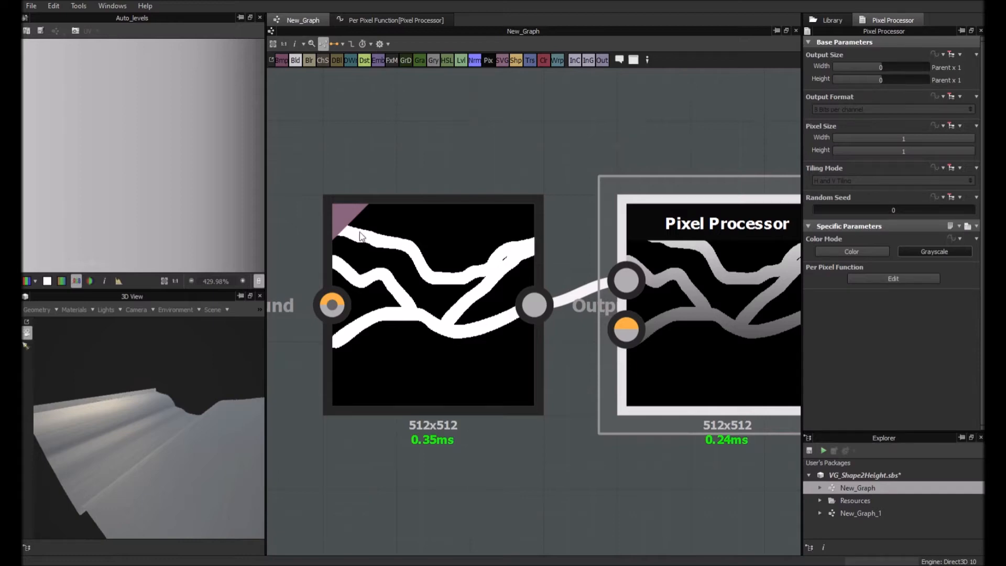
{"action": "mouse_move", "coordinate": [516, 263]}
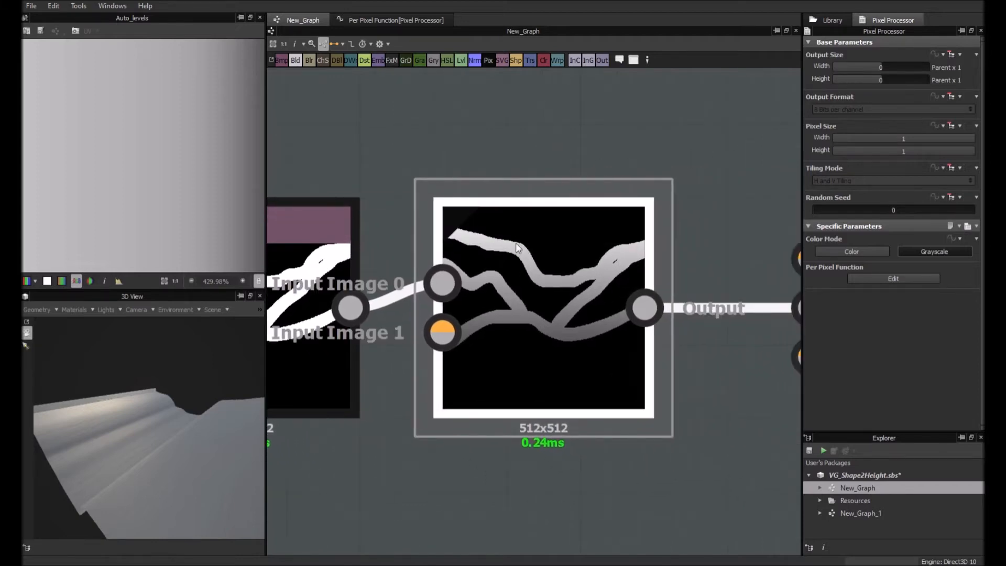
{"action": "mouse_move", "coordinate": [540, 278]}
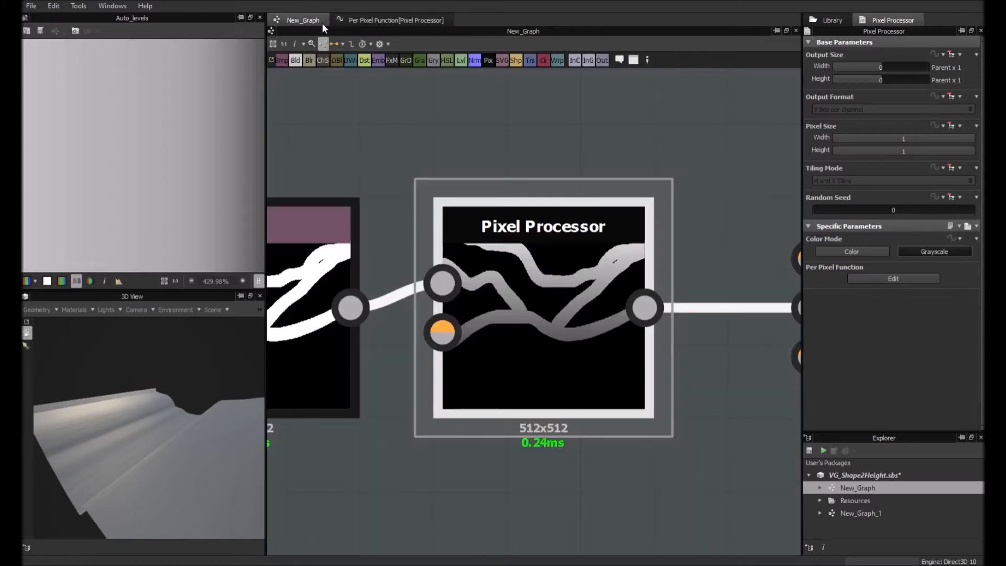
{"action": "mouse_move", "coordinate": [391, 37]}
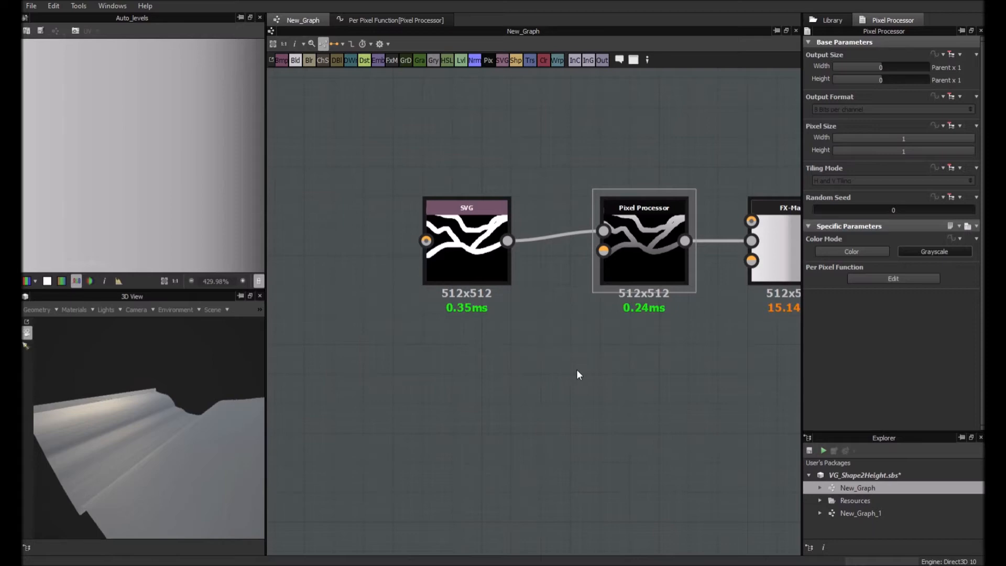
{"action": "mouse_move", "coordinate": [644, 237]}
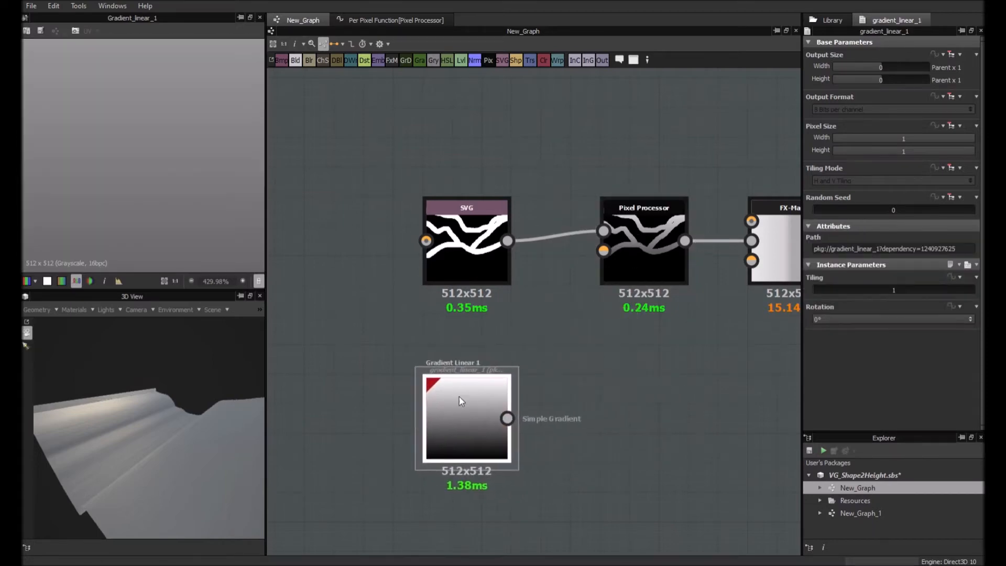
Step: Wire the Blend output into the FX-Map and remove the Pixel Processor node
{"action": "left_click", "coordinate": [466, 418]}
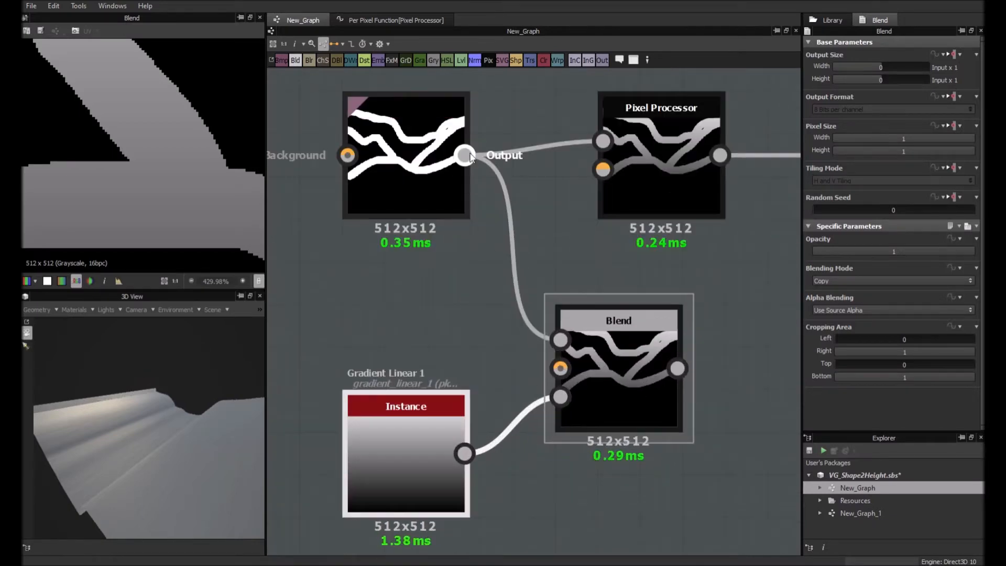
{"action": "mouse_move", "coordinate": [560, 395]}
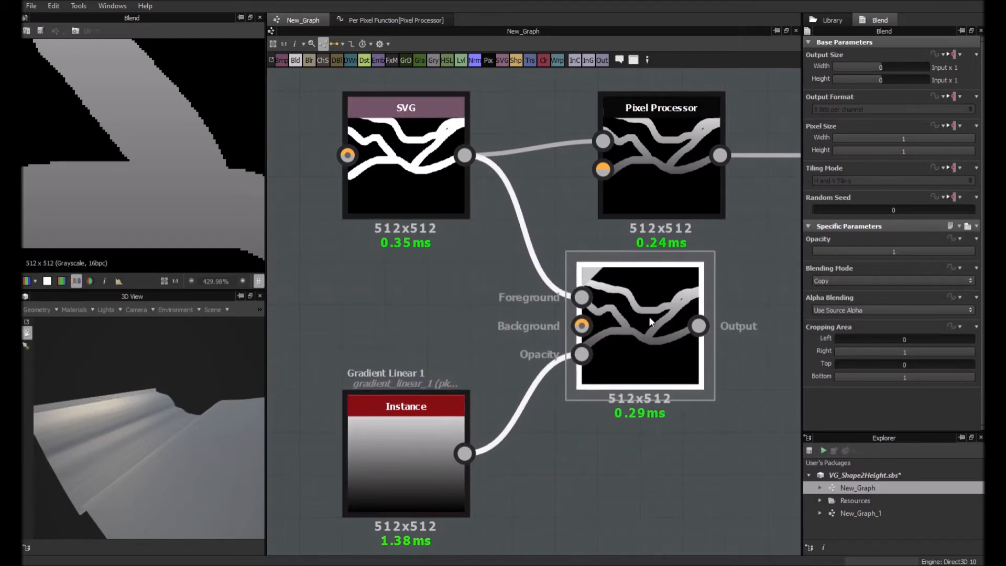
{"action": "left_click", "coordinate": [660, 160]}
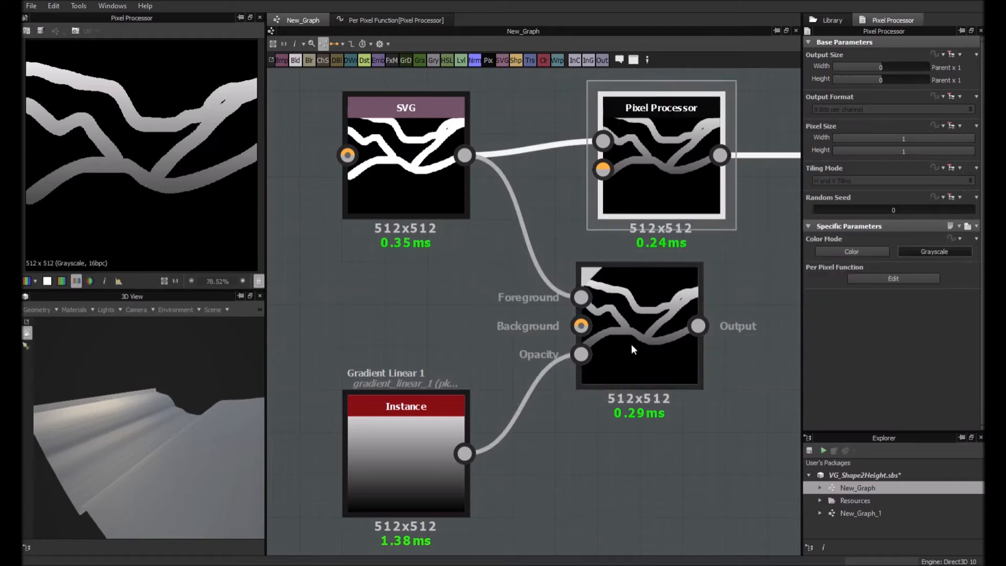
{"action": "left_click", "coordinate": [639, 323]}
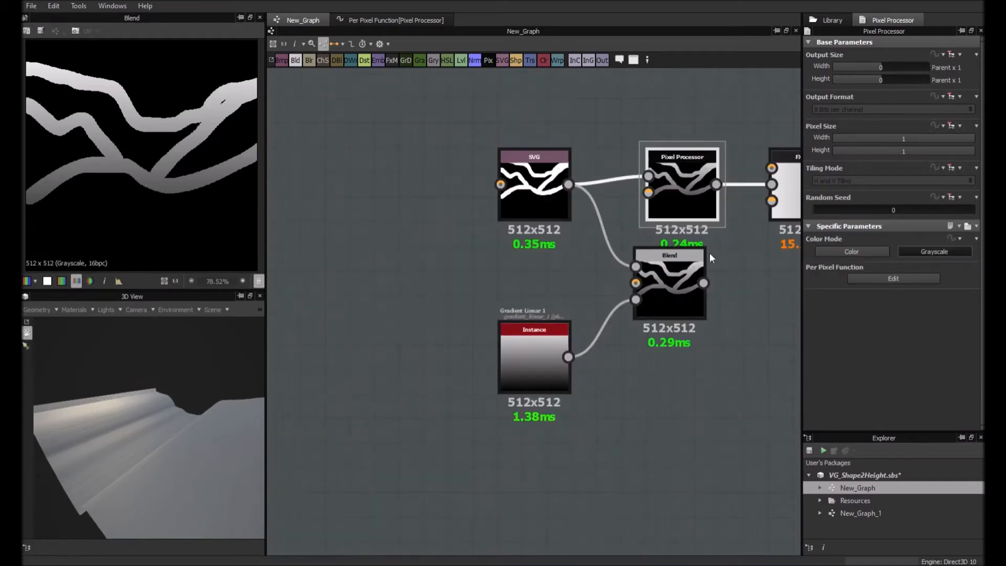
{"action": "mouse_move", "coordinate": [692, 106]}
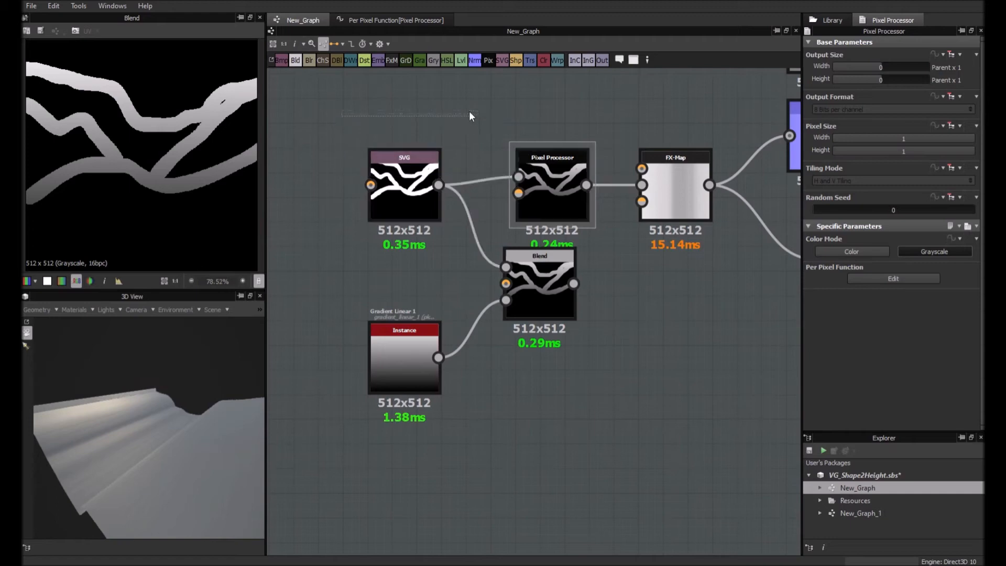
{"action": "mouse_move", "coordinate": [571, 284]}
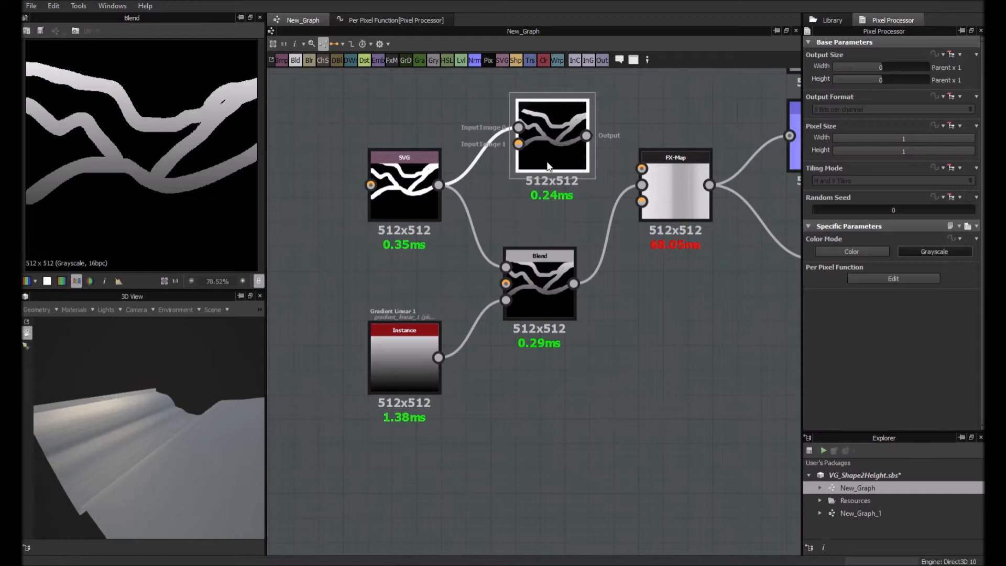
{"action": "mouse_move", "coordinate": [576, 174]}
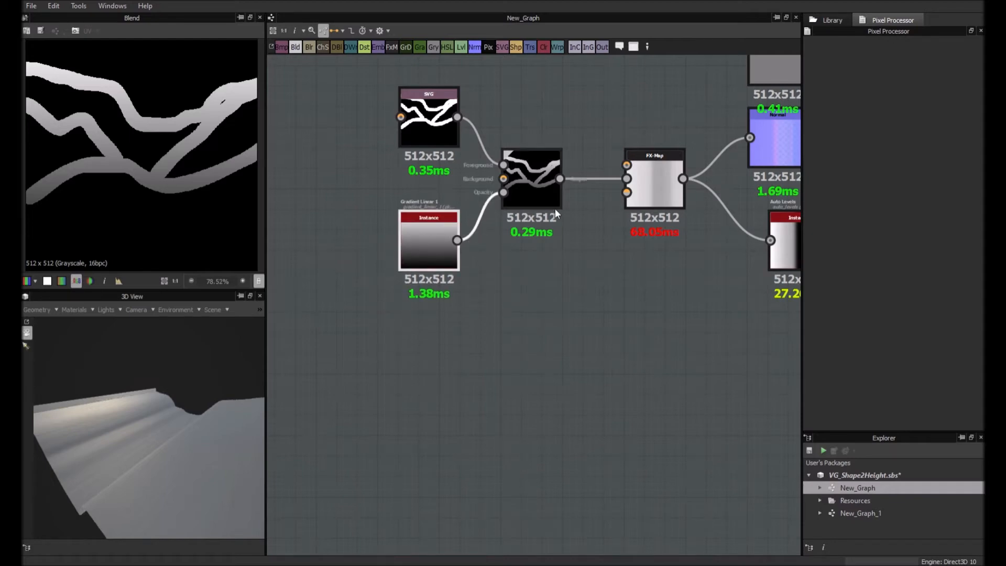
{"action": "scroll", "scroll_direction": "down", "scroll_amount": 3}
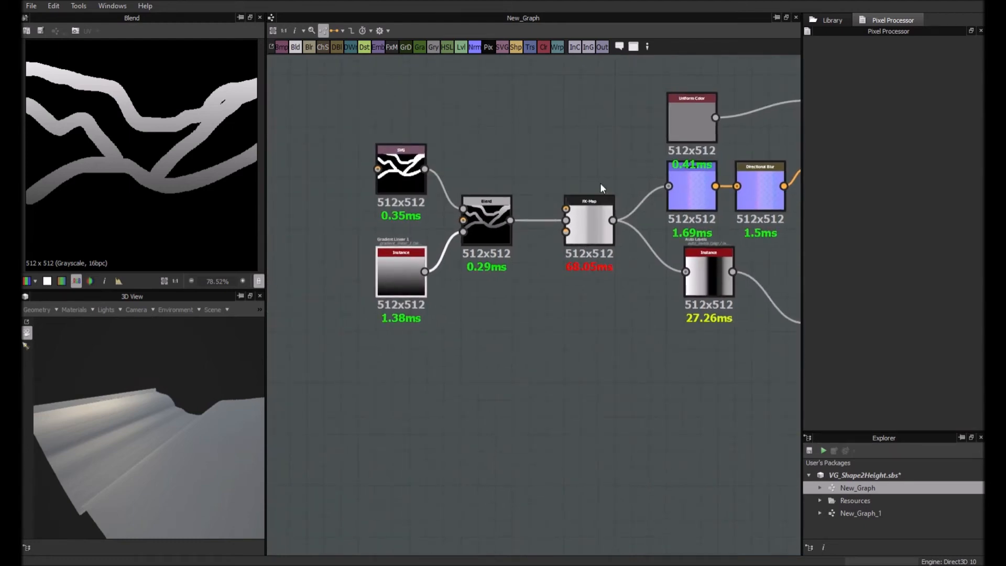
{"action": "mouse_move", "coordinate": [584, 266]}
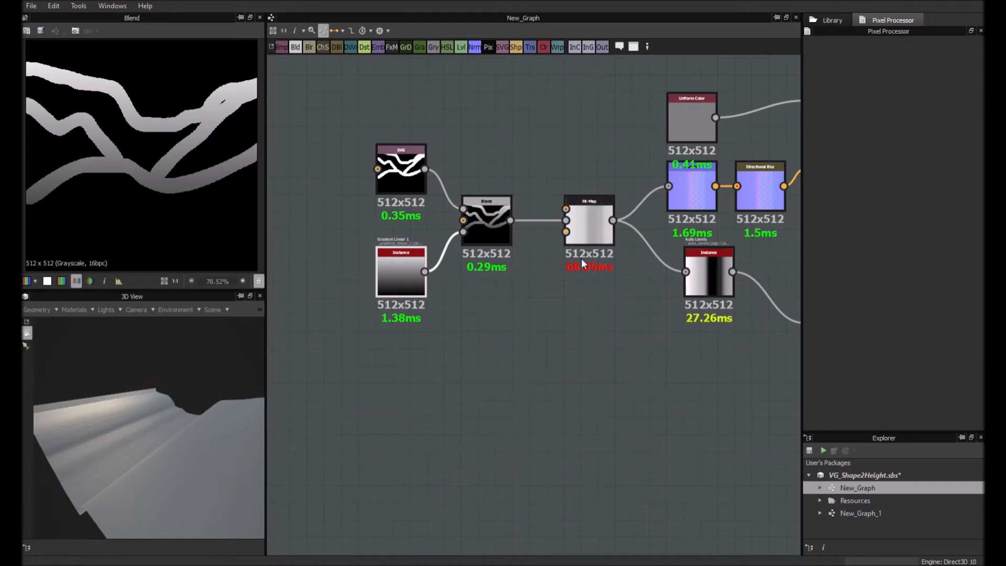
{"action": "scroll", "scroll_direction": "up", "scroll_amount": 3}
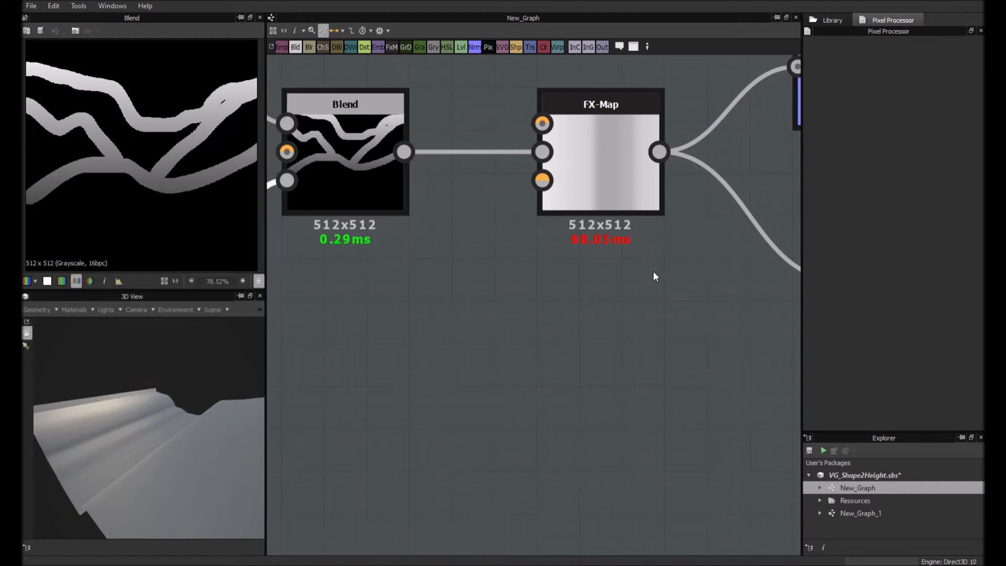
Step: Select the FX-Map node to show its parameters in the Properties panel
{"action": "left_click", "coordinate": [600, 152]}
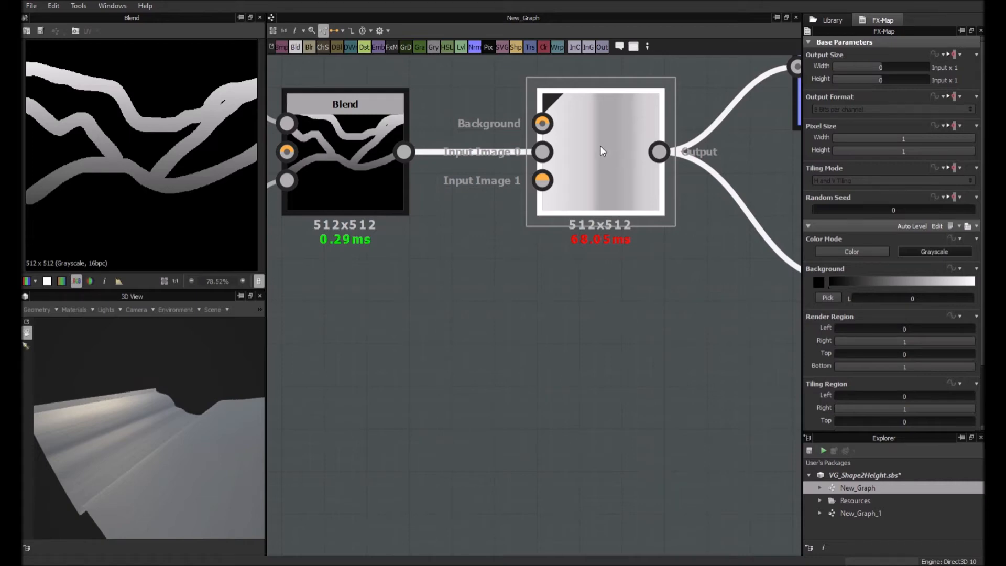
{"action": "mouse_move", "coordinate": [585, 213]}
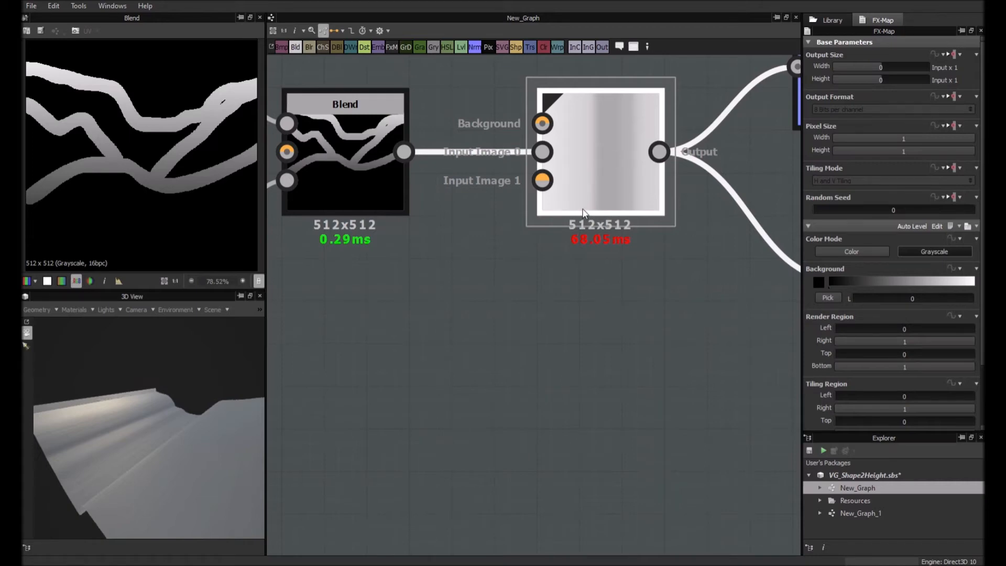
{"action": "mouse_move", "coordinate": [584, 97]}
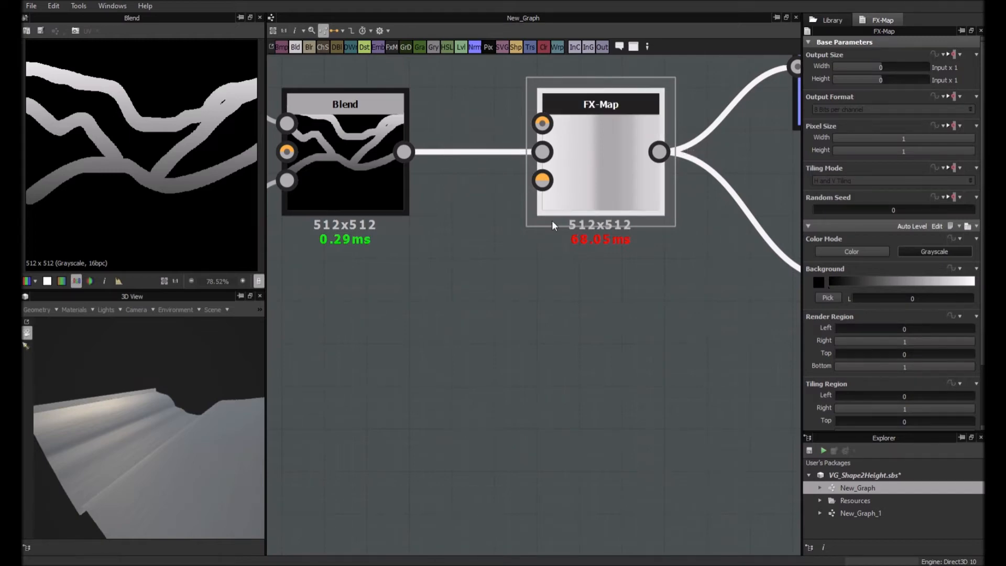
{"action": "mouse_move", "coordinate": [635, 252]}
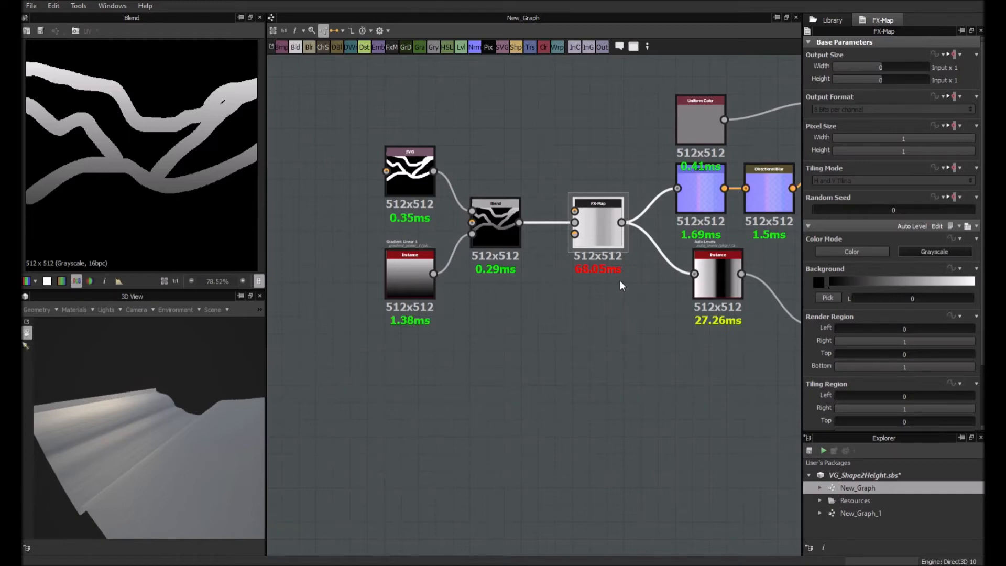
{"action": "mouse_move", "coordinate": [528, 247]}
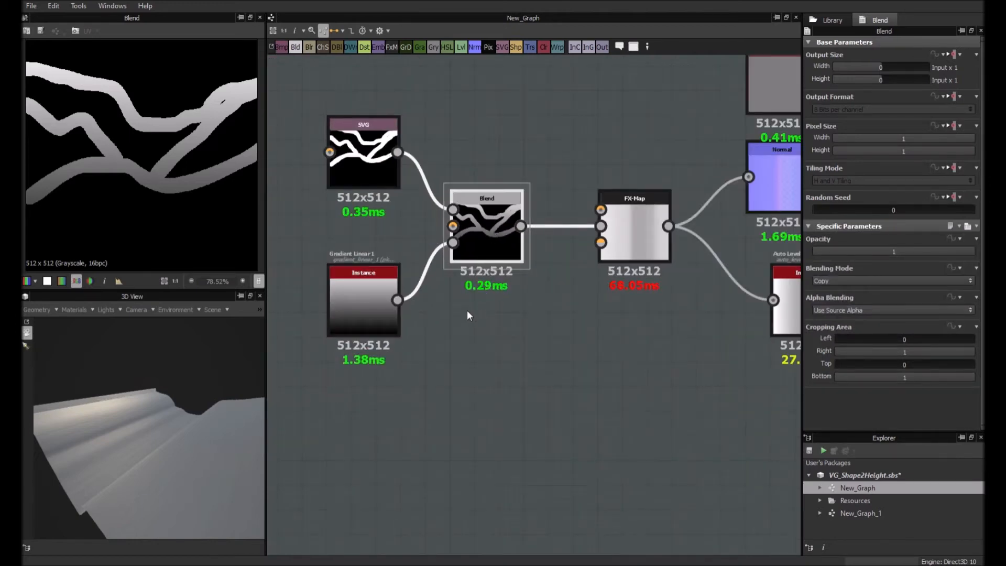
Step: Feed Blend into a Transformation 2D with Offset Y 0.5, and add a second Blend node
{"action": "scroll", "scroll_direction": "down", "scroll_amount": 3}
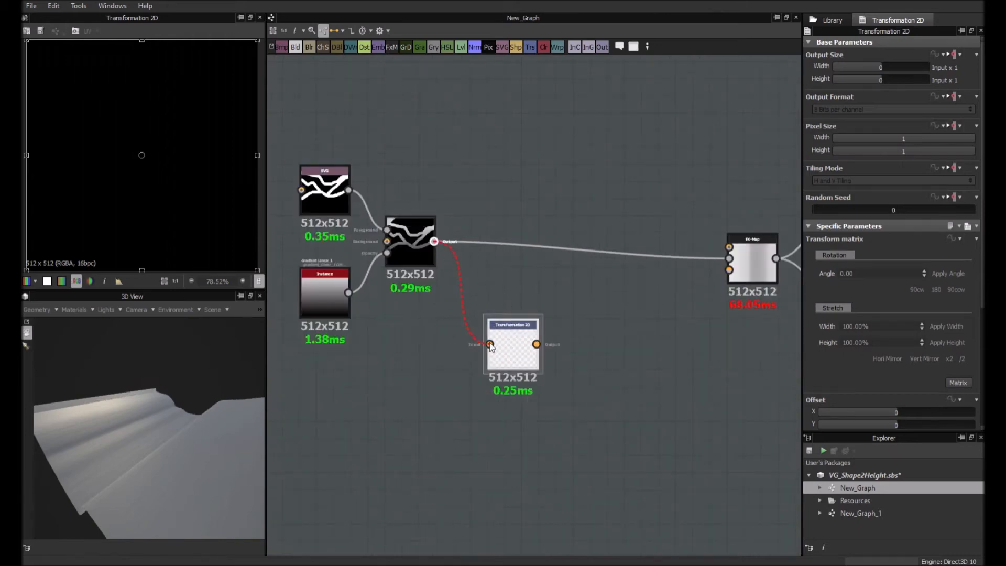
{"action": "left_click", "coordinate": [512, 346]}
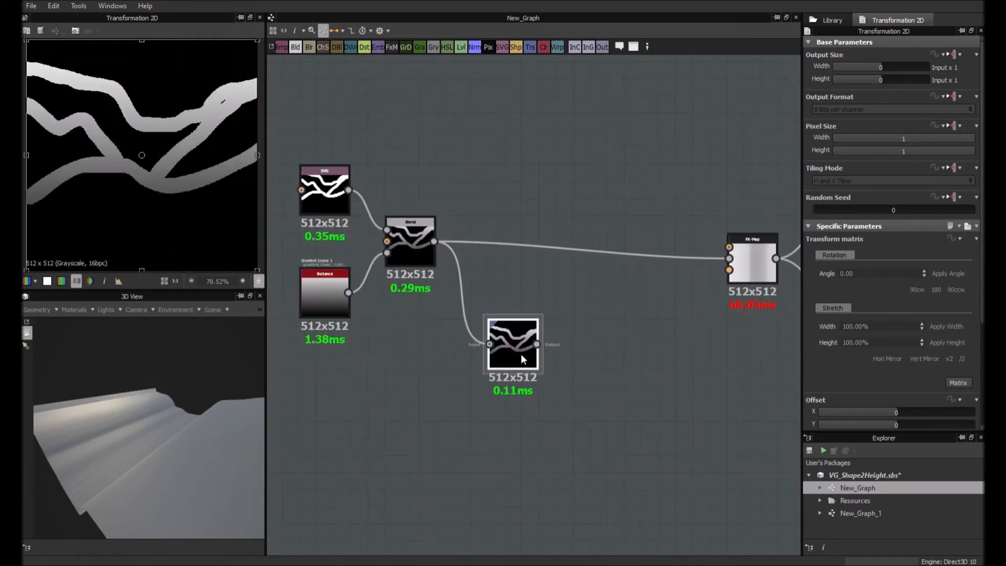
{"action": "left_click", "coordinate": [512, 345]}
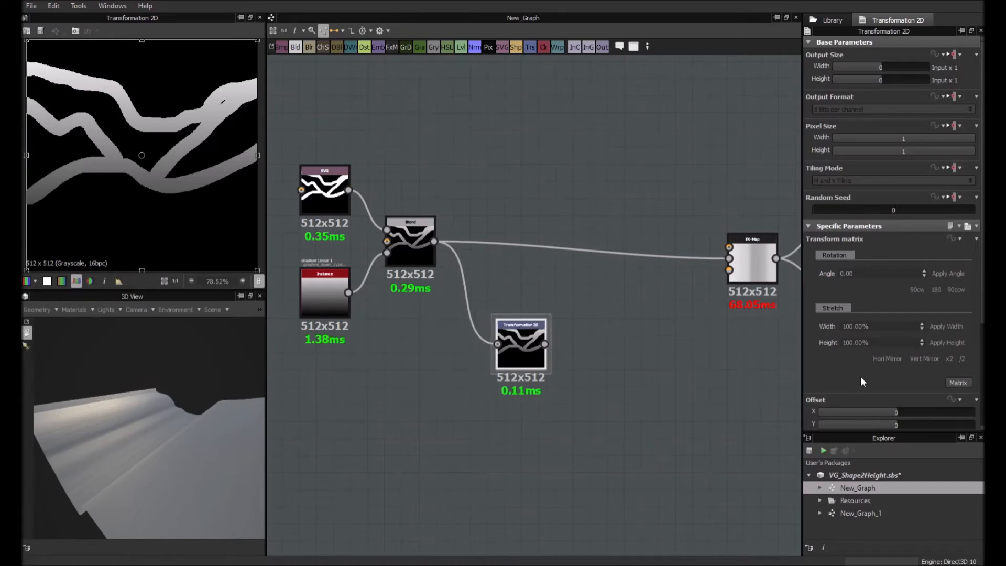
{"action": "scroll", "scroll_direction": "down", "scroll_amount": 3}
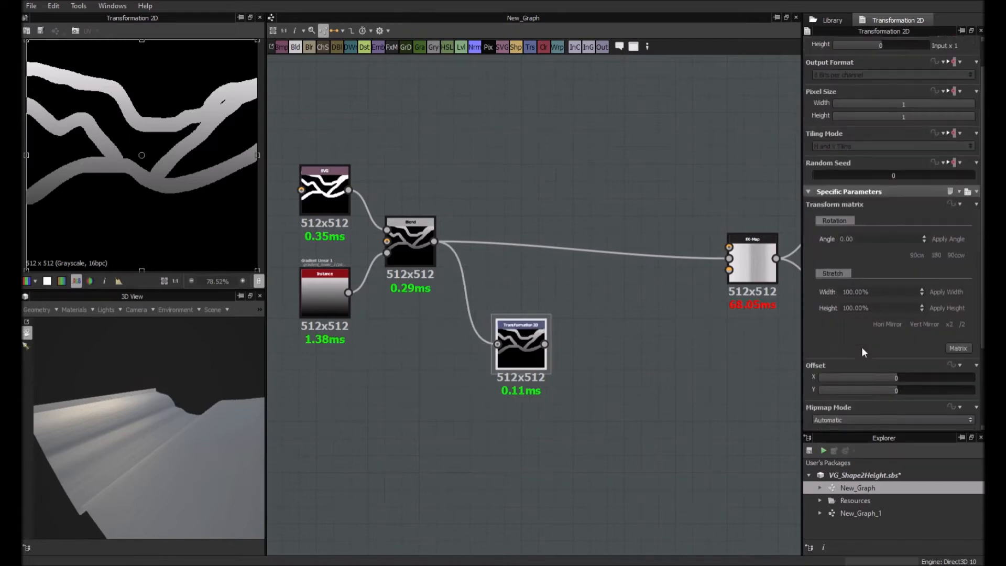
{"action": "scroll", "scroll_direction": "down", "scroll_amount": 3}
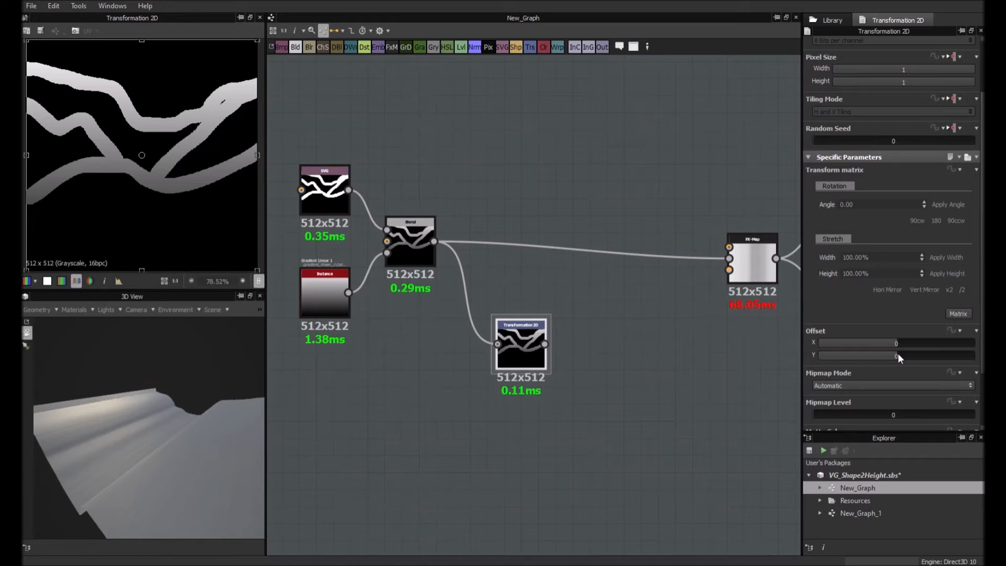
{"action": "left_click", "coordinate": [893, 355]}
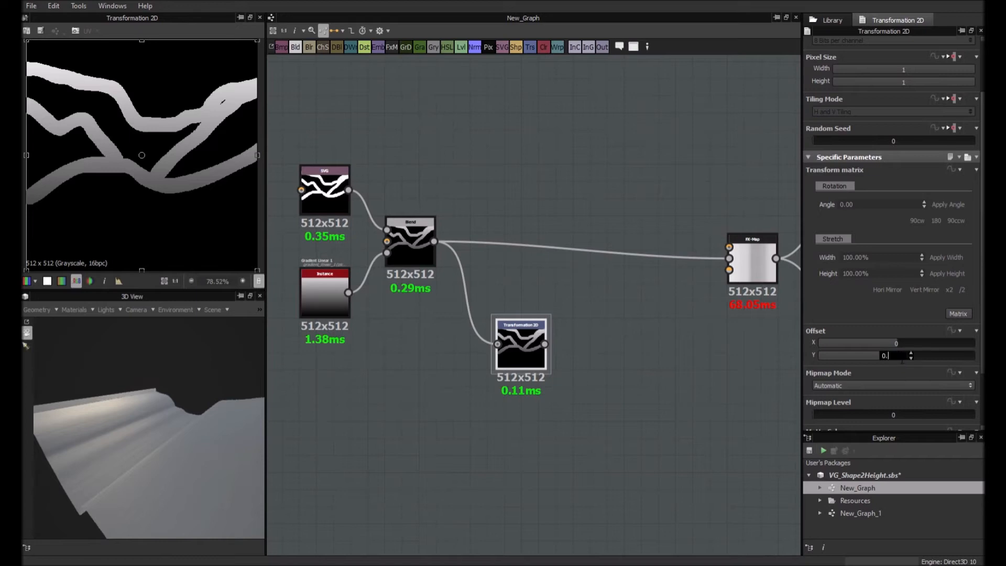
{"action": "type", "text": "0.5"}
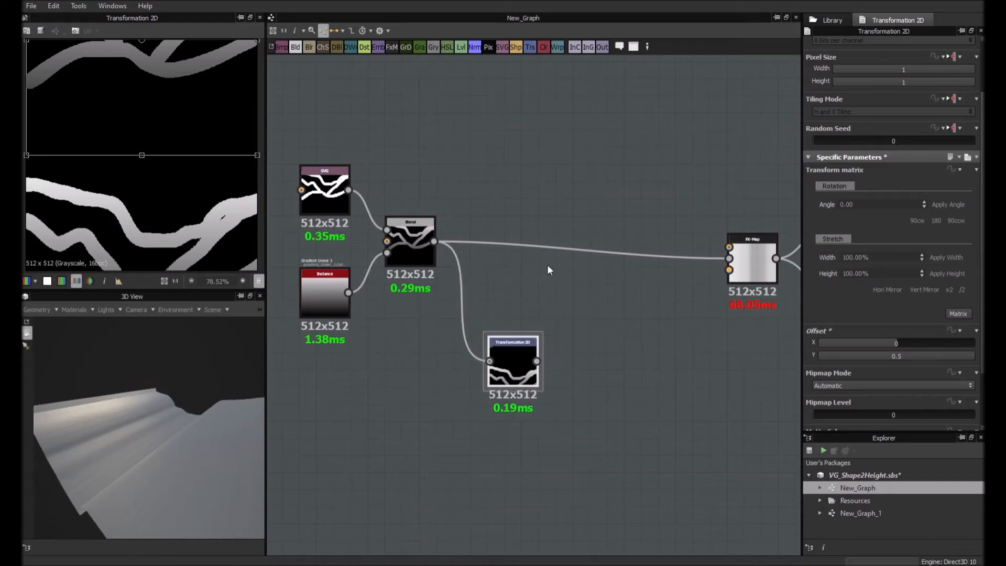
{"action": "scroll", "scroll_direction": "down", "scroll_amount": 3}
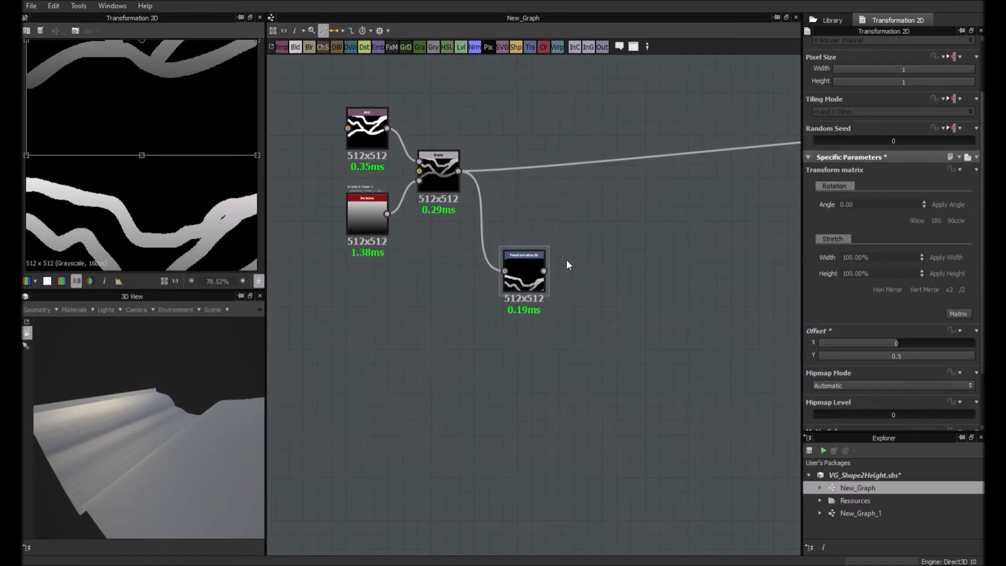
{"action": "mouse_move", "coordinate": [587, 219]}
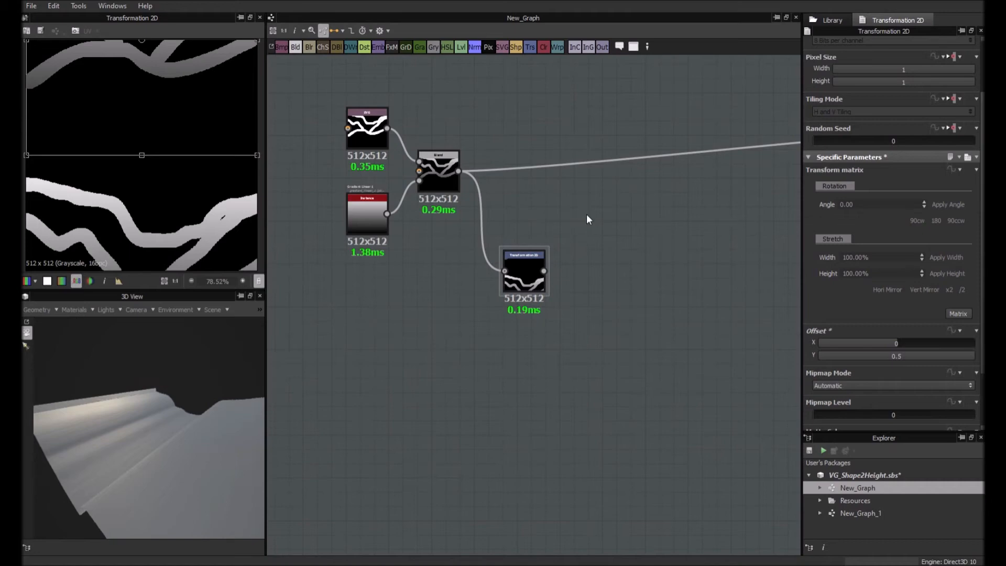
{"action": "left_click", "coordinate": [581, 215]}
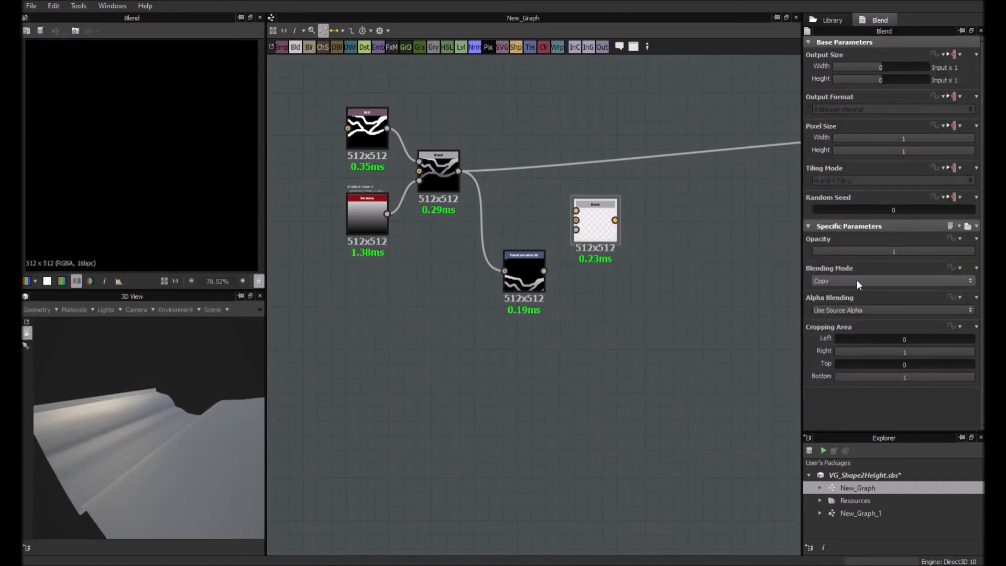
{"action": "mouse_move", "coordinate": [843, 330]}
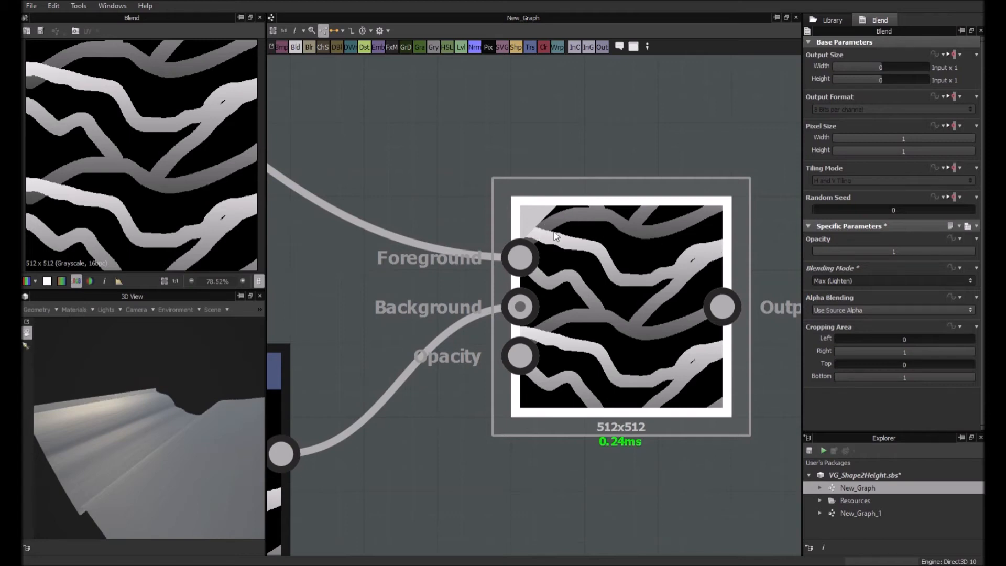
{"action": "mouse_move", "coordinate": [543, 237]}
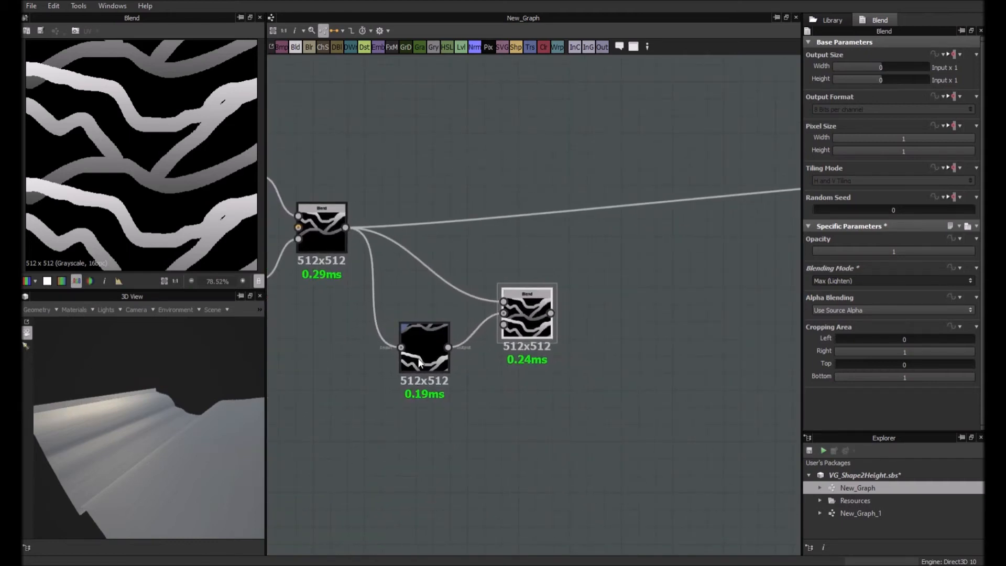
Step: Set the transform's Offset Y to 0.5 and preview the Max (Lighten) Blend of both copies
{"action": "left_click", "coordinate": [424, 348]}
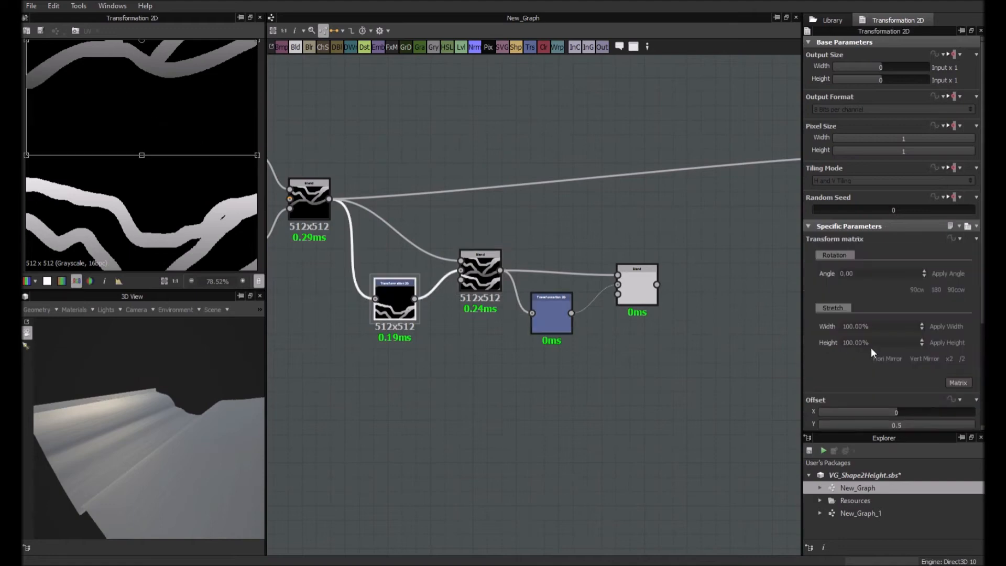
{"action": "scroll", "scroll_direction": "down", "scroll_amount": 3}
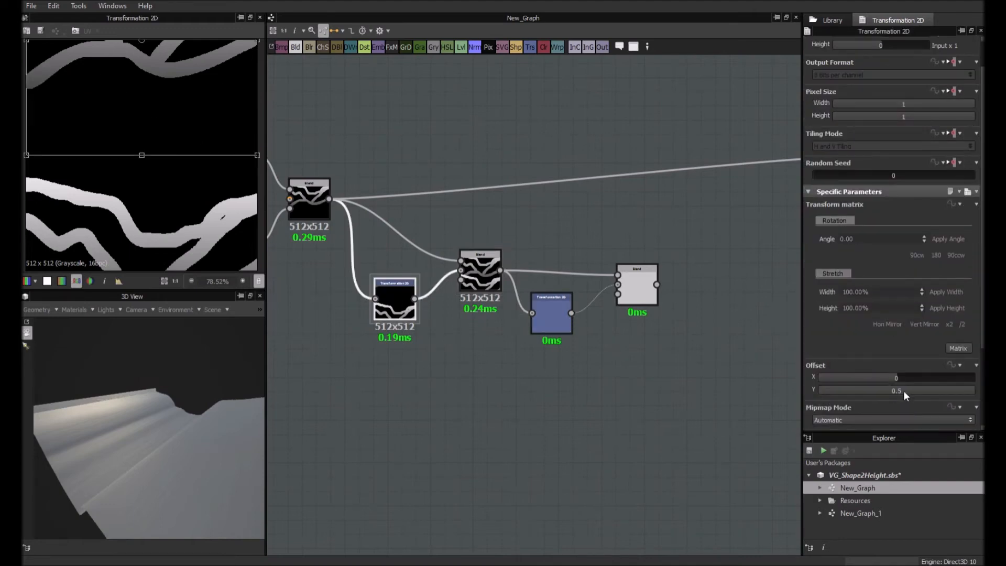
{"action": "mouse_move", "coordinate": [812, 371]}
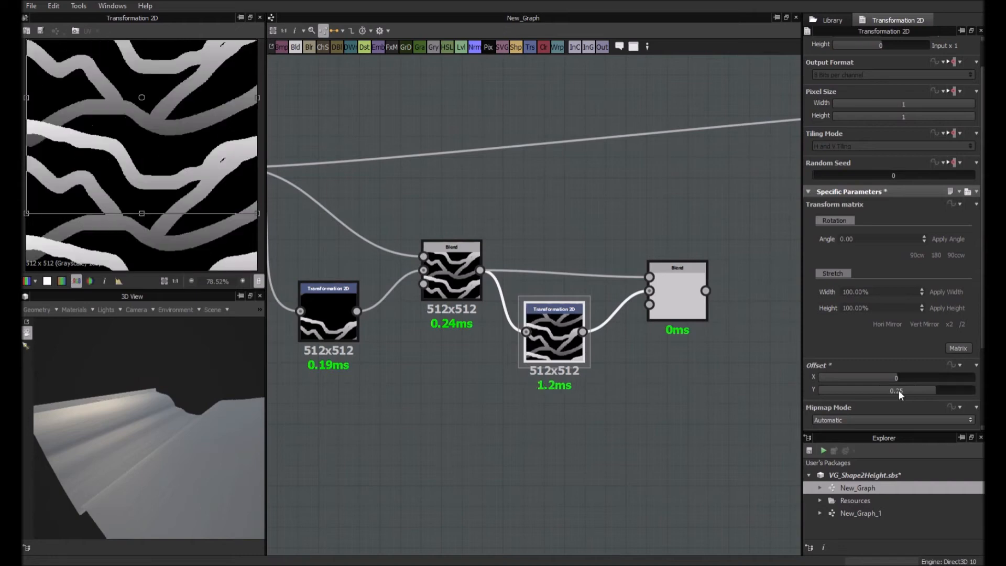
{"action": "left_click", "coordinate": [678, 292]}
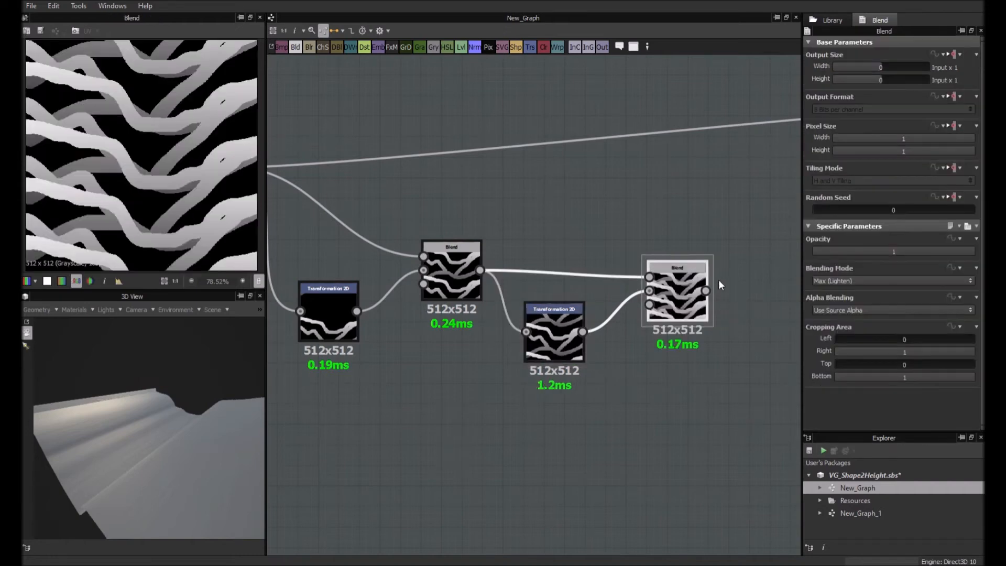
{"action": "mouse_move", "coordinate": [557, 260]}
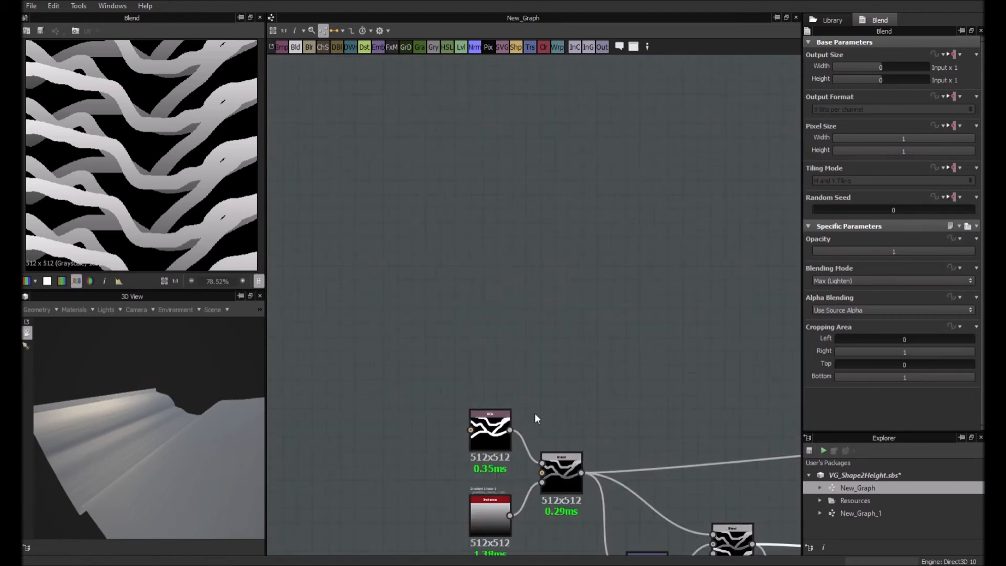
Step: Copy the Transformation 2D and Blend pair and wire the copies after the existing Blend
{"action": "left_click", "coordinate": [489, 430]}
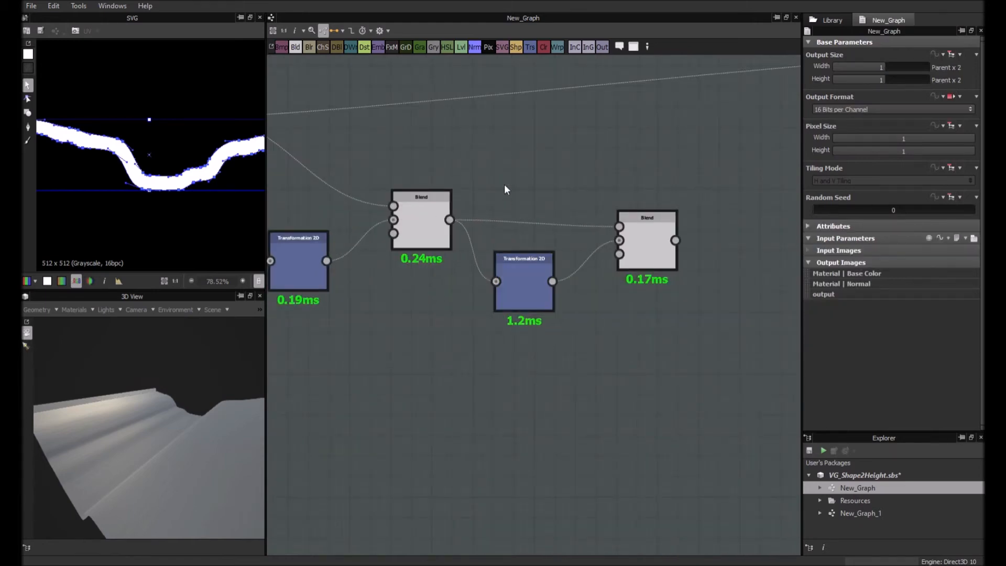
{"action": "left_click", "coordinate": [421, 220]}
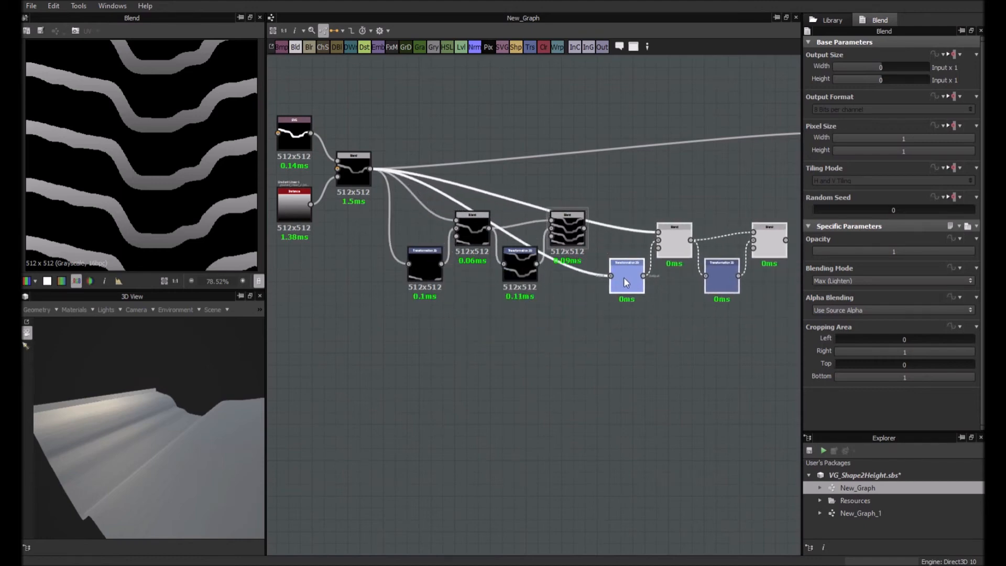
Step: Set the copied transforms' Offset Y to 0.25 and 0.125, feeding the final Blend into FX-Map
{"action": "scroll", "scroll_direction": "up", "scroll_amount": 3}
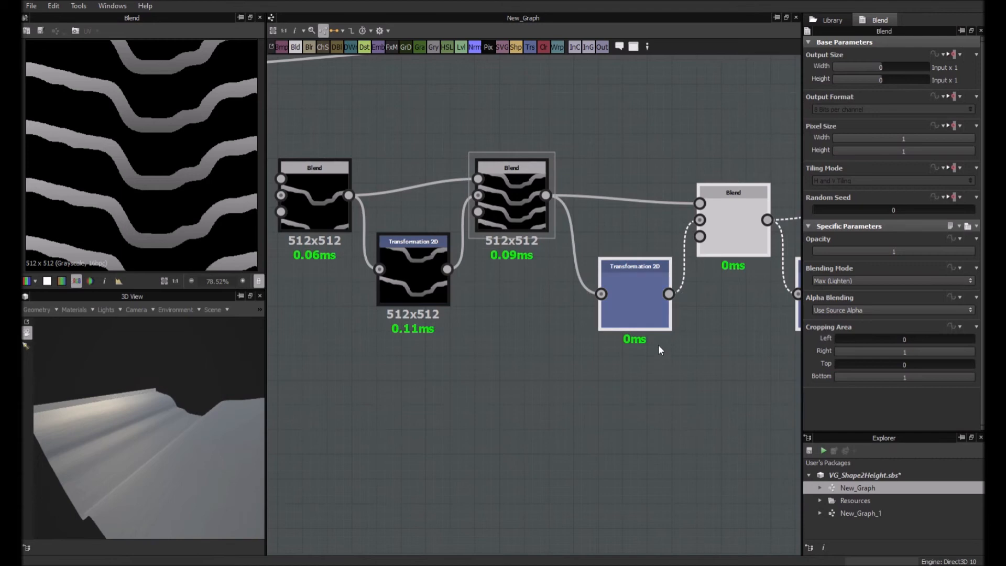
{"action": "left_click", "coordinate": [634, 294]}
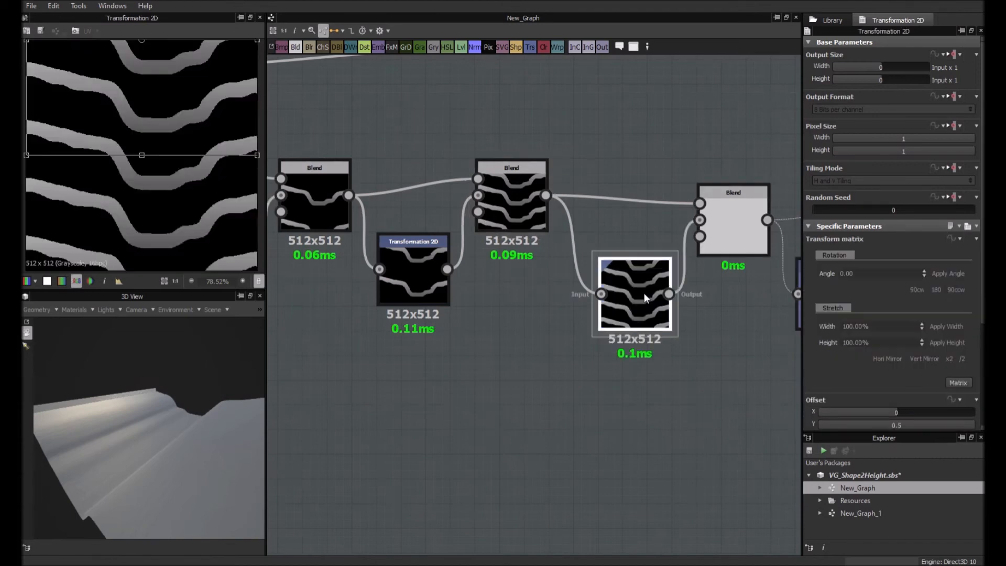
{"action": "scroll", "scroll_direction": "down", "scroll_amount": 3}
{"action": "type", "text": "0.1"}
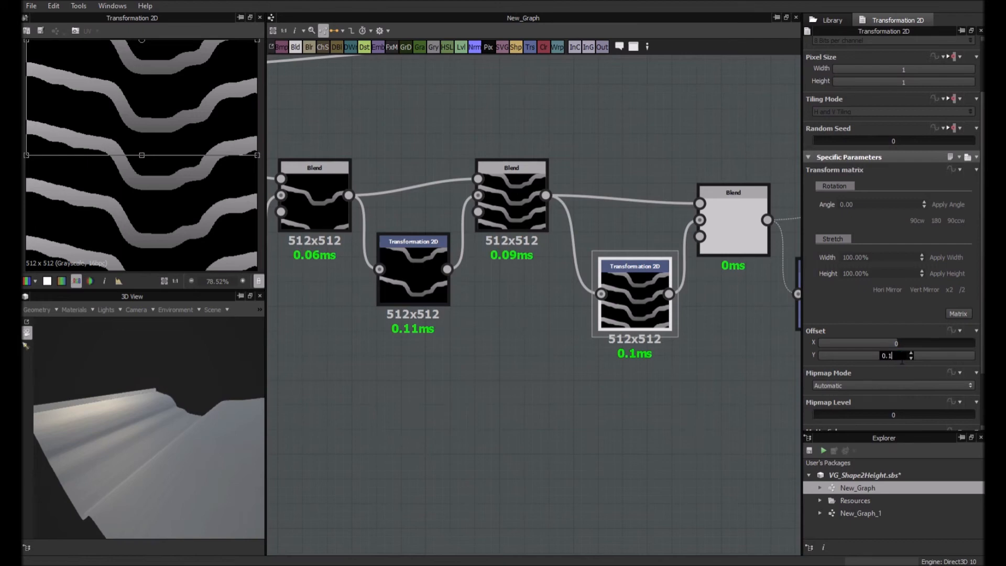
{"action": "type", "text": "0.25"}
{"action": "key", "text": "Return"}
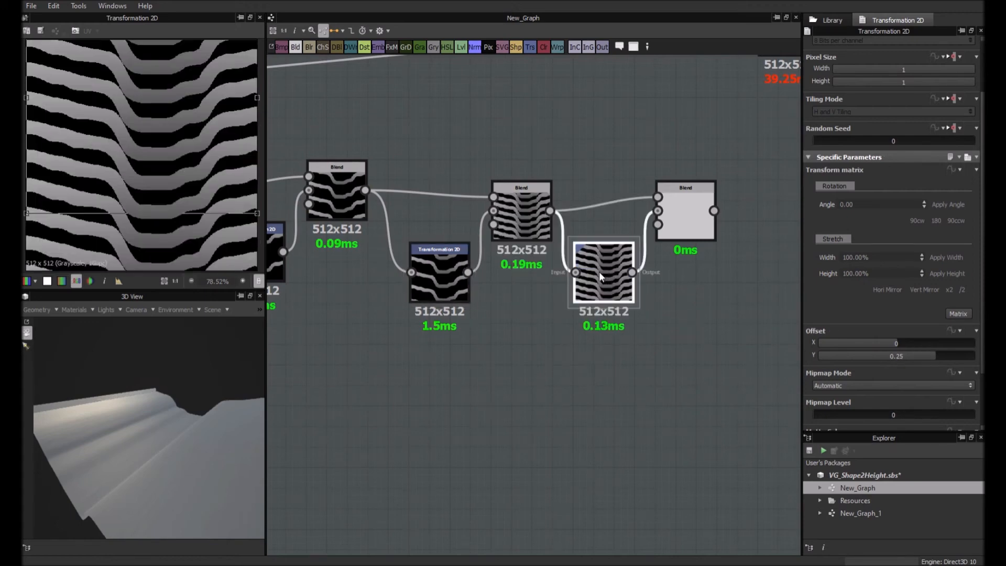
{"action": "mouse_move", "coordinate": [604, 284]}
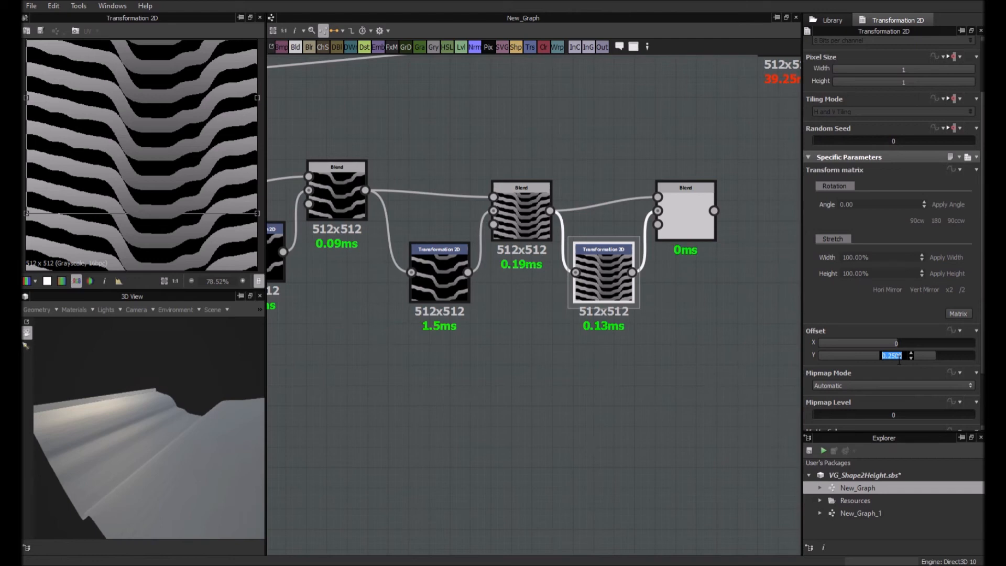
{"action": "type", "text": "0.0"}
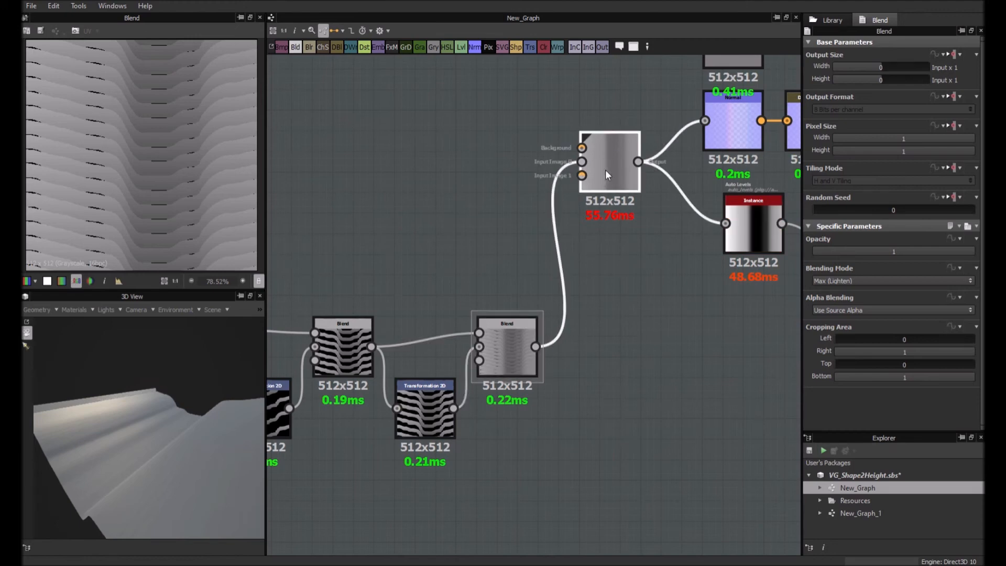
Step: Select the FX-Map node to view its parameters
{"action": "left_click", "coordinate": [609, 160]}
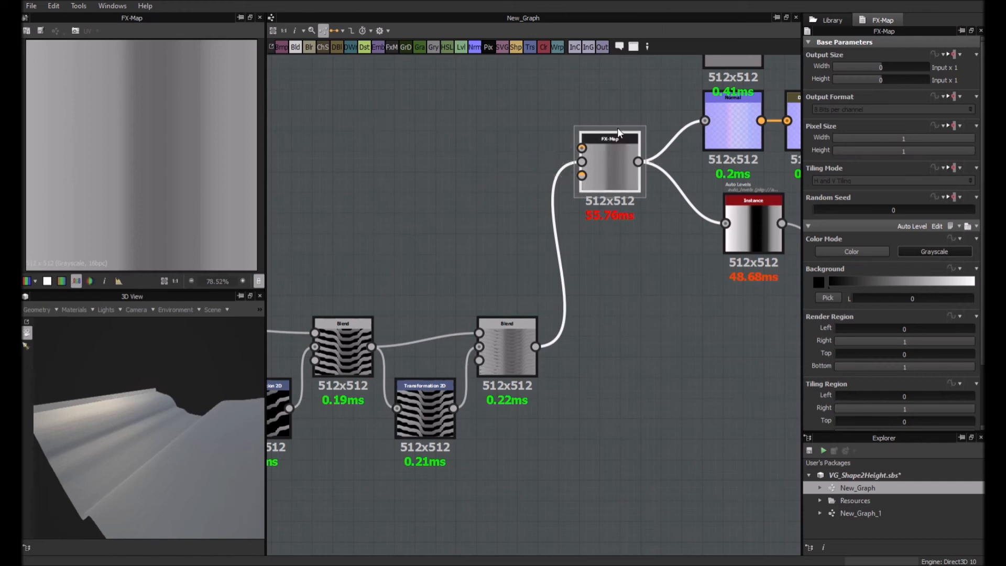
{"action": "mouse_move", "coordinate": [609, 160]}
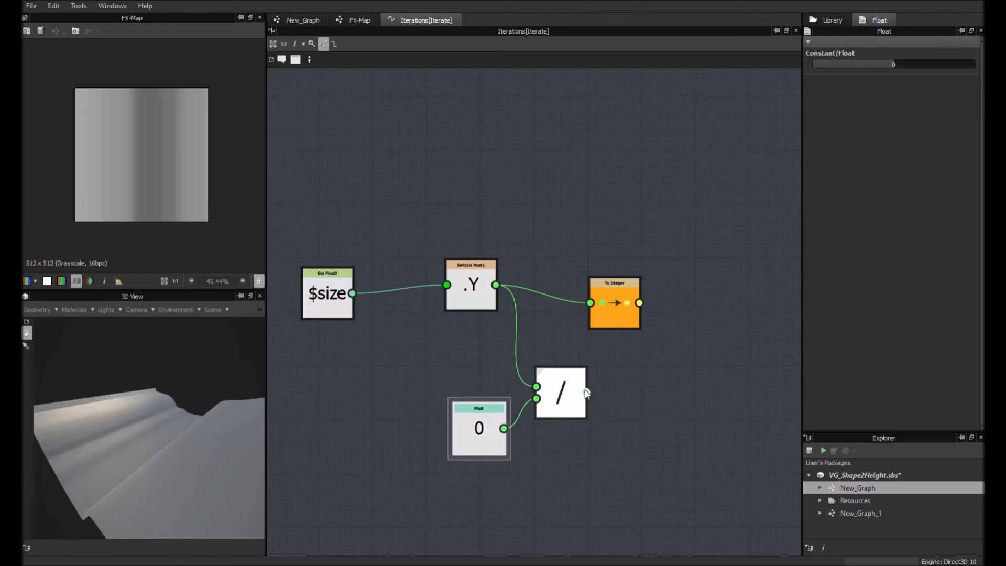
Step: Make the Division of integer size Y by constant 16 the FX-Map iteration output
{"action": "left_click", "coordinate": [561, 393]}
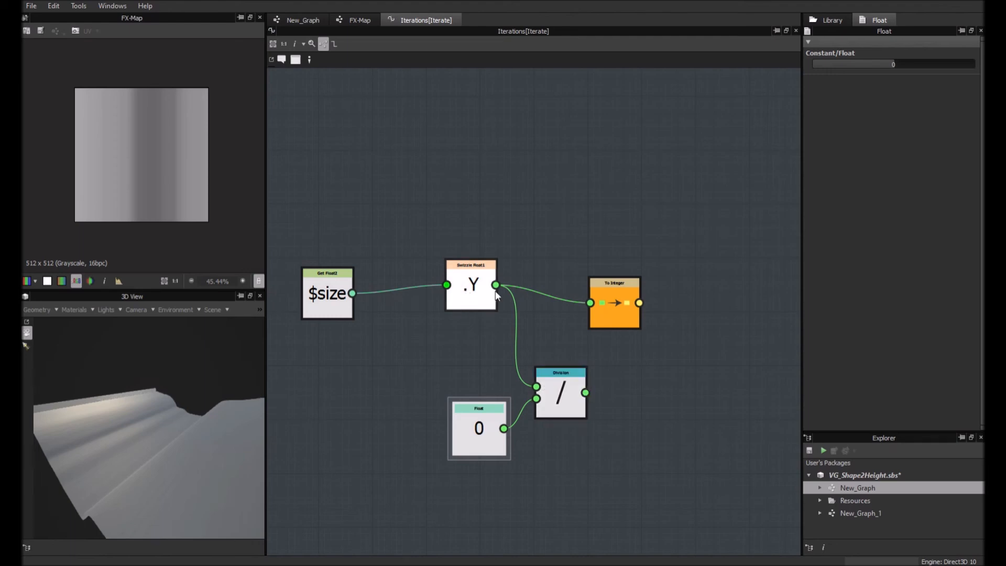
{"action": "left_click", "coordinate": [614, 303]}
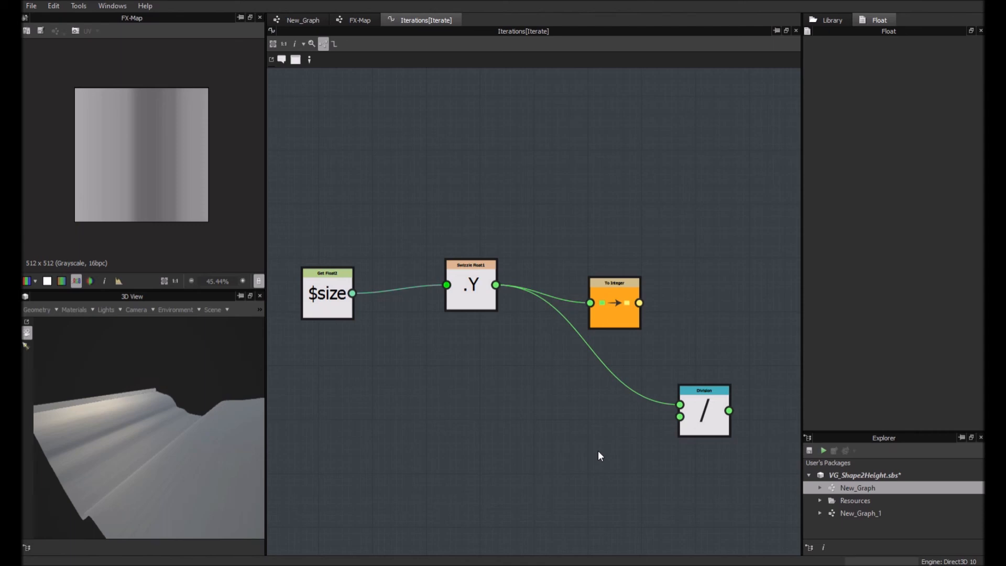
{"action": "mouse_move", "coordinate": [656, 227]}
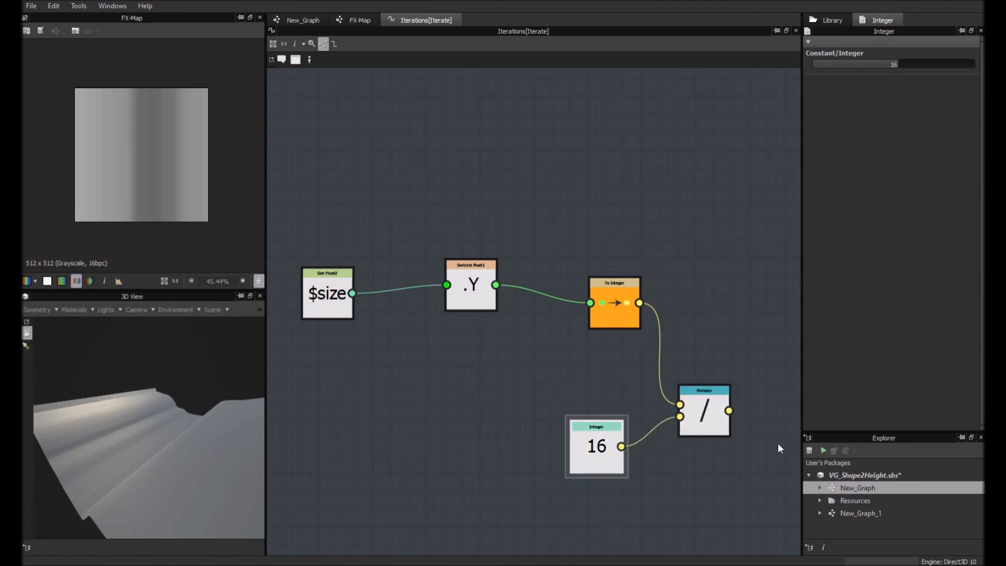
{"action": "left_click", "coordinate": [704, 411]}
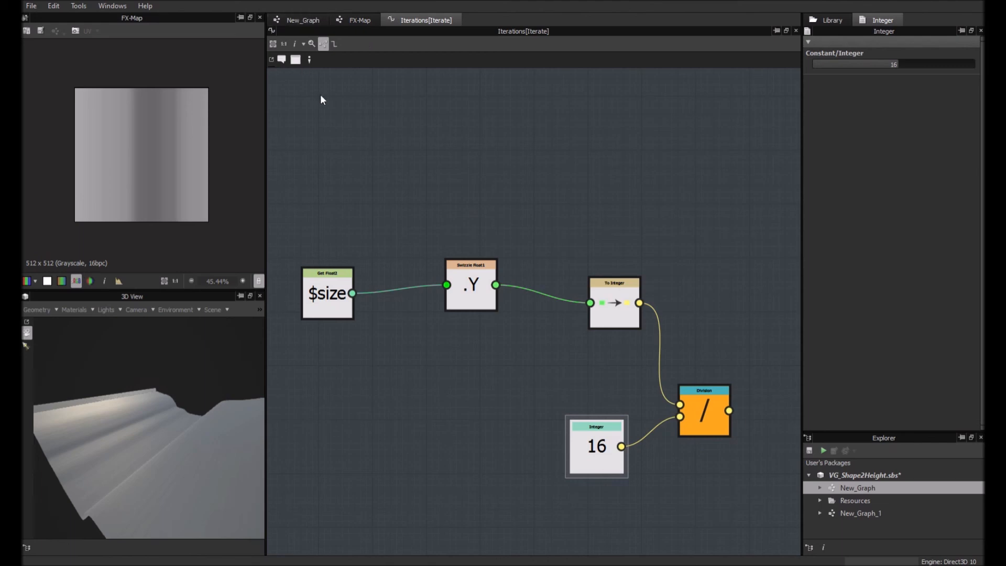
{"action": "left_click", "coordinate": [302, 20]}
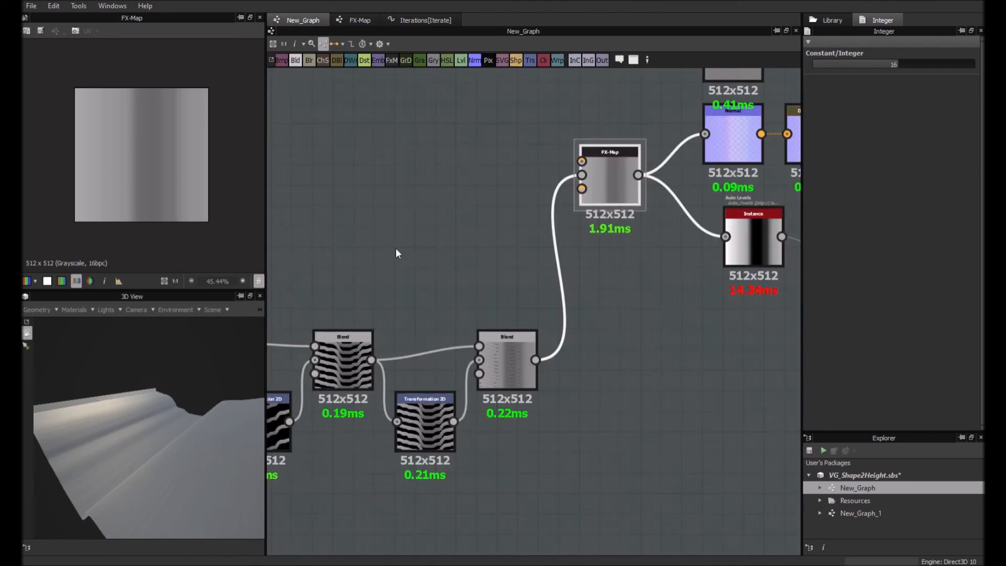
{"action": "left_click", "coordinate": [609, 174]}
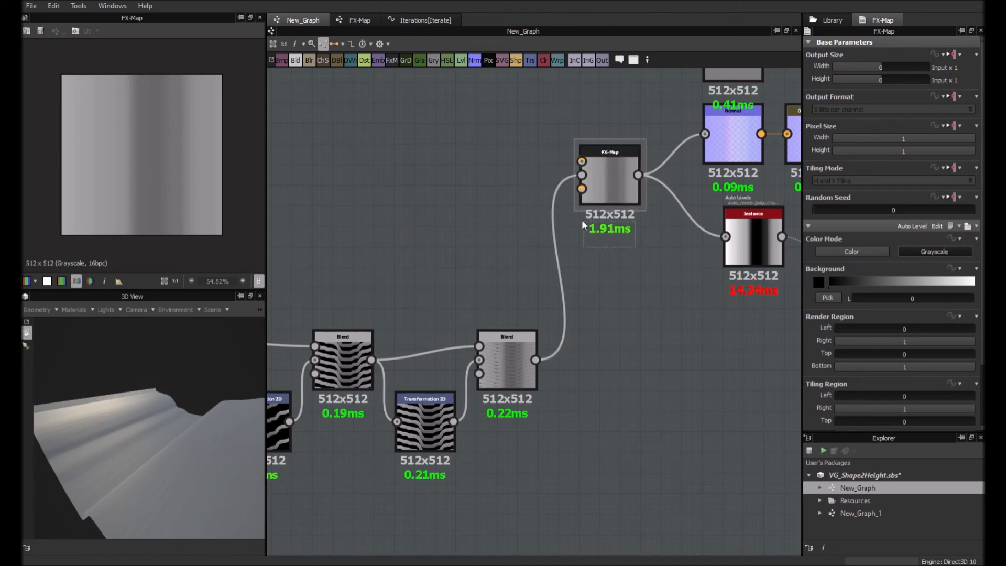
{"action": "mouse_move", "coordinate": [609, 244]}
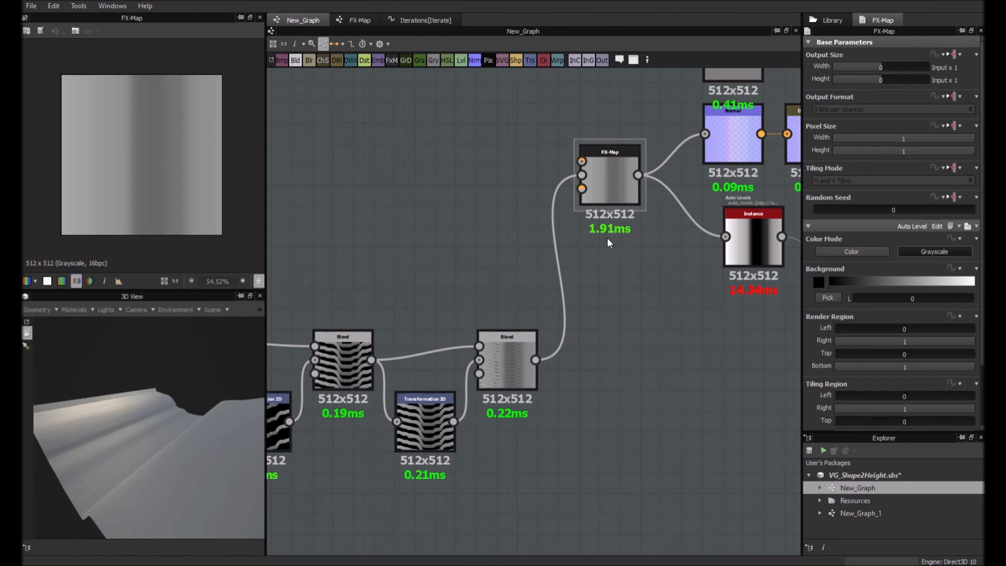
{"action": "mouse_move", "coordinate": [606, 243]}
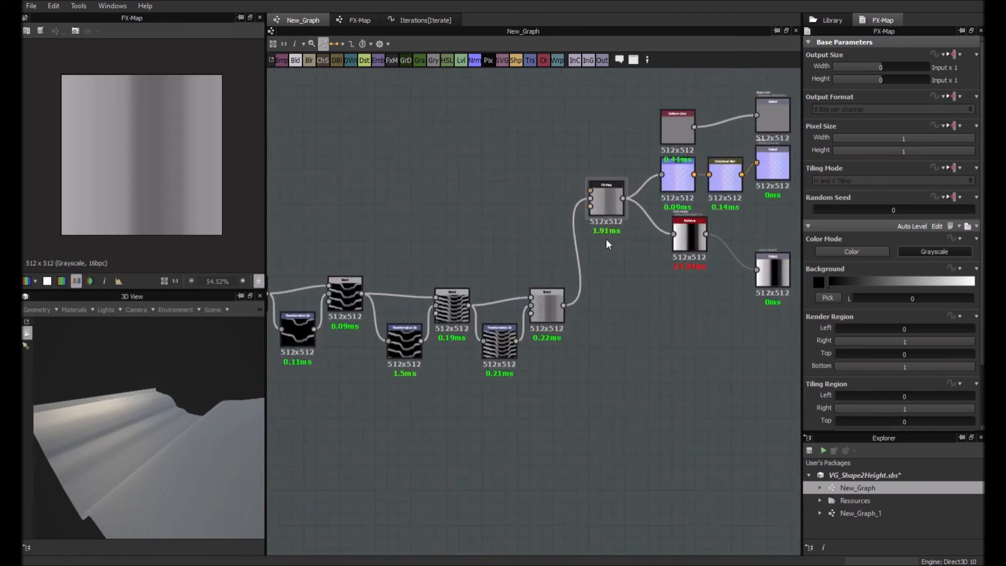
Step: Zoom the graph view out to see the blend chain, FX-Map and outputs
{"action": "scroll", "scroll_direction": "down", "scroll_amount": 3}
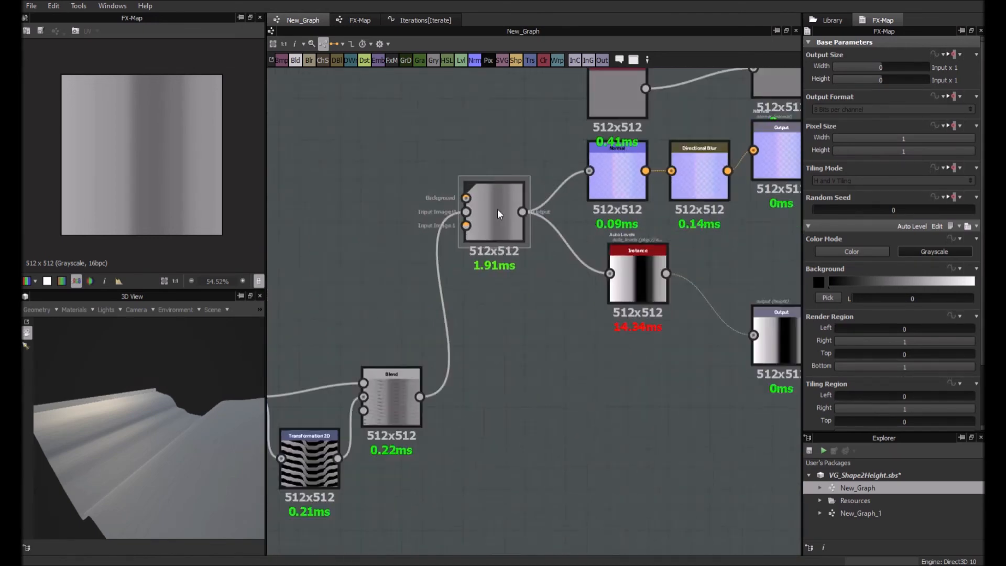
{"action": "scroll", "scroll_direction": "down", "scroll_amount": 3}
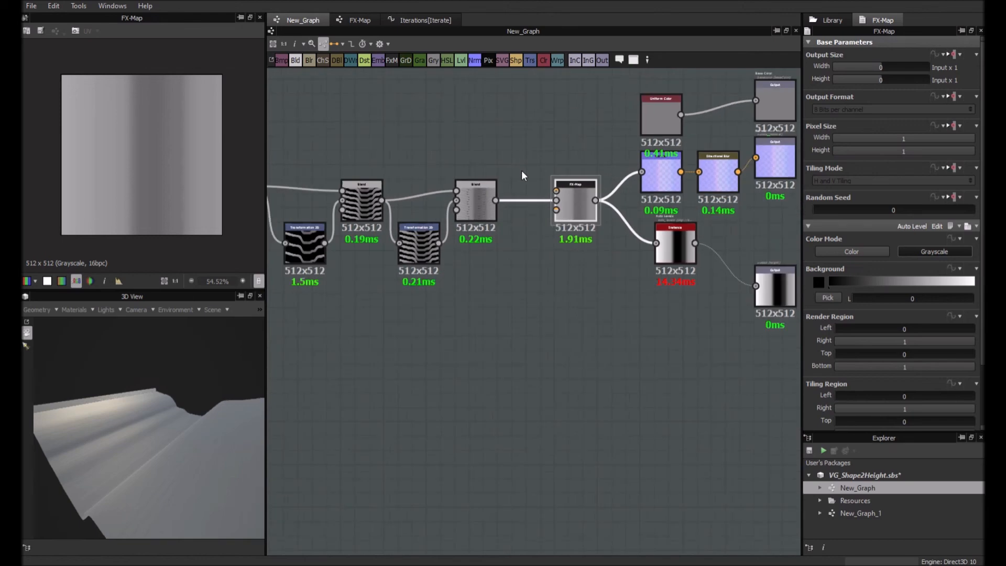
{"action": "mouse_move", "coordinate": [500, 161]}
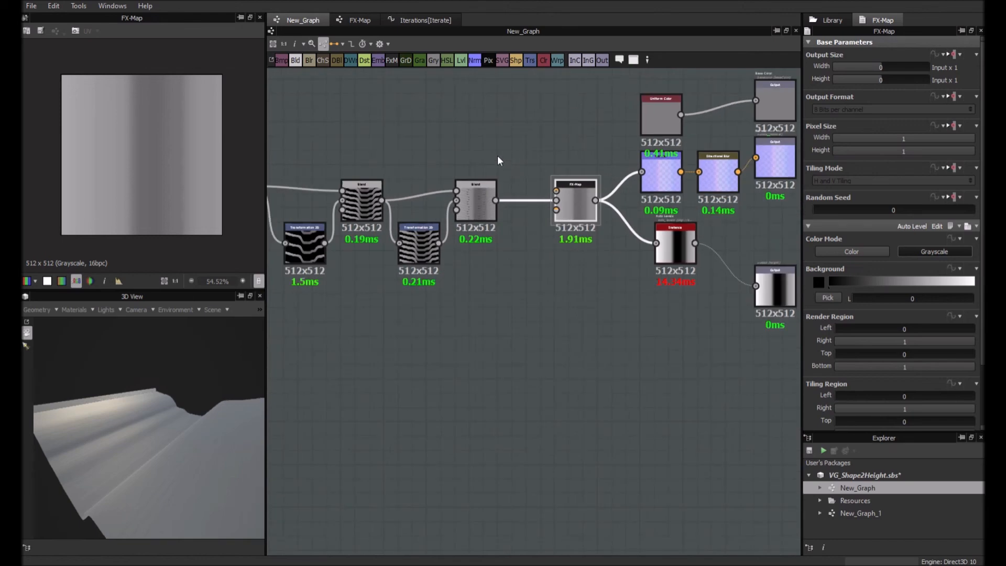